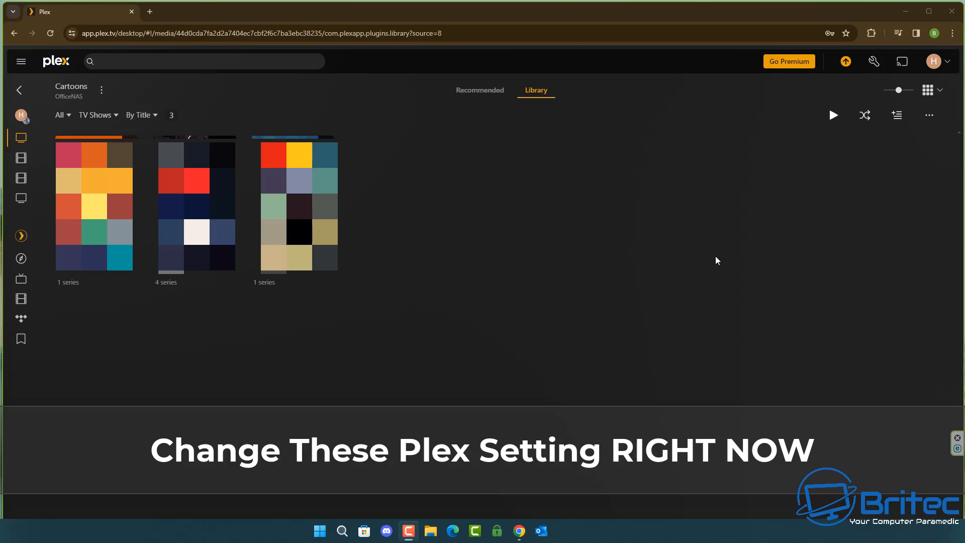
{"action": "mouse_move", "coordinate": [724, 247]}
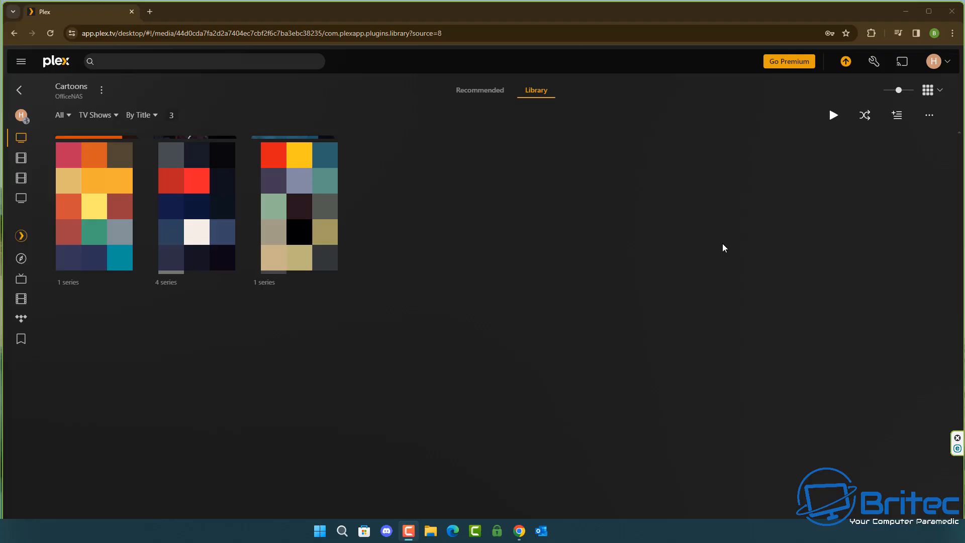
{"action": "mouse_move", "coordinate": [900, 211]}
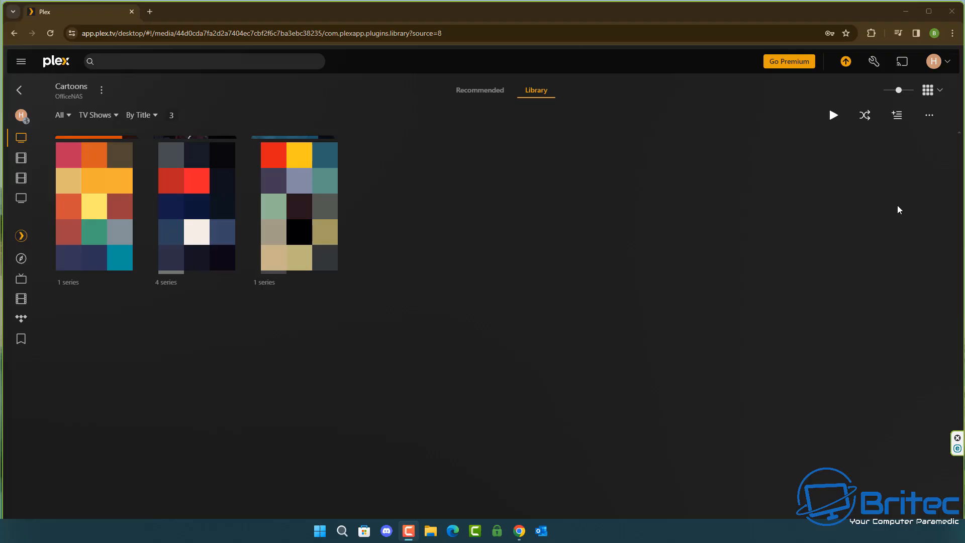
{"action": "mouse_move", "coordinate": [933, 61]}
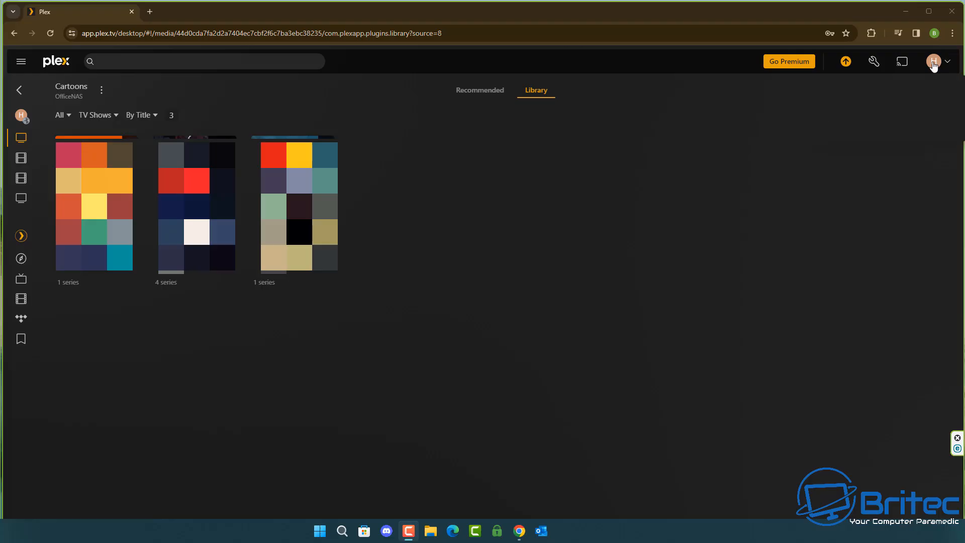
Open the Edit Profile page from the avatar menu's View Profile option
{"action": "left_click", "coordinate": [933, 61]}
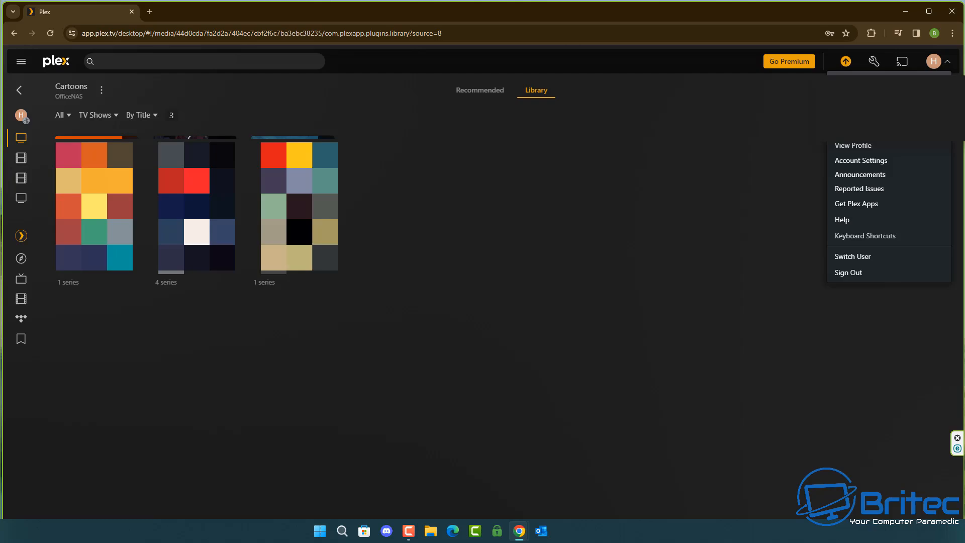
{"action": "left_click", "coordinate": [853, 145]}
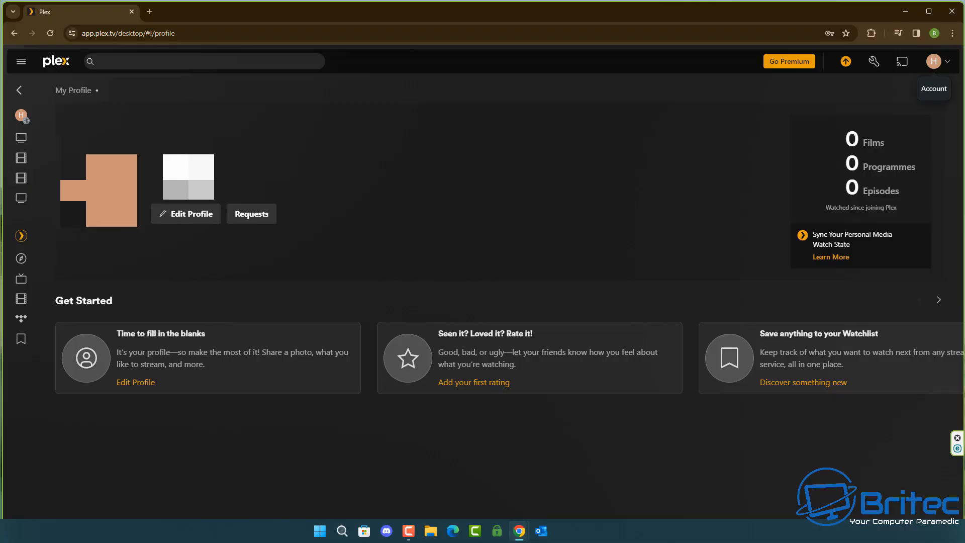
{"action": "mouse_move", "coordinate": [186, 245]}
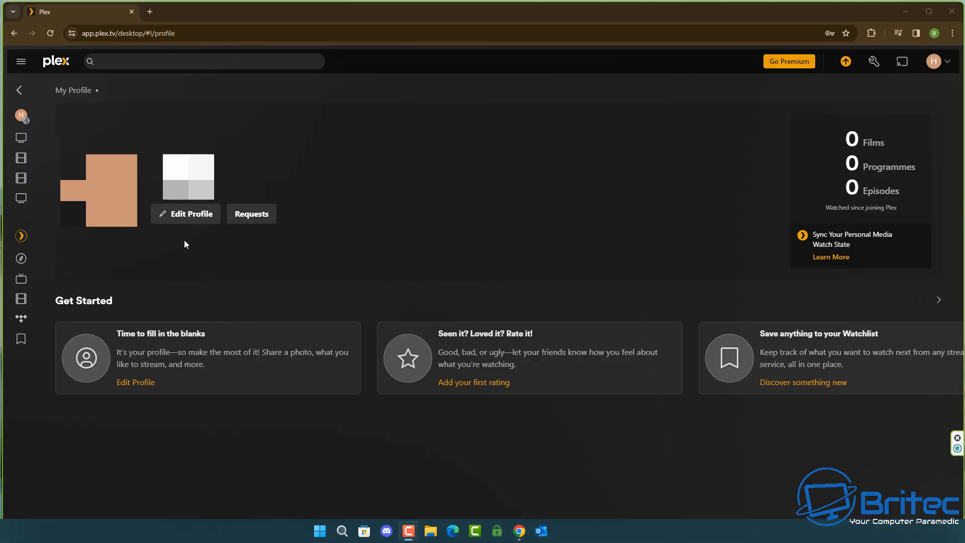
{"action": "mouse_move", "coordinate": [186, 214]}
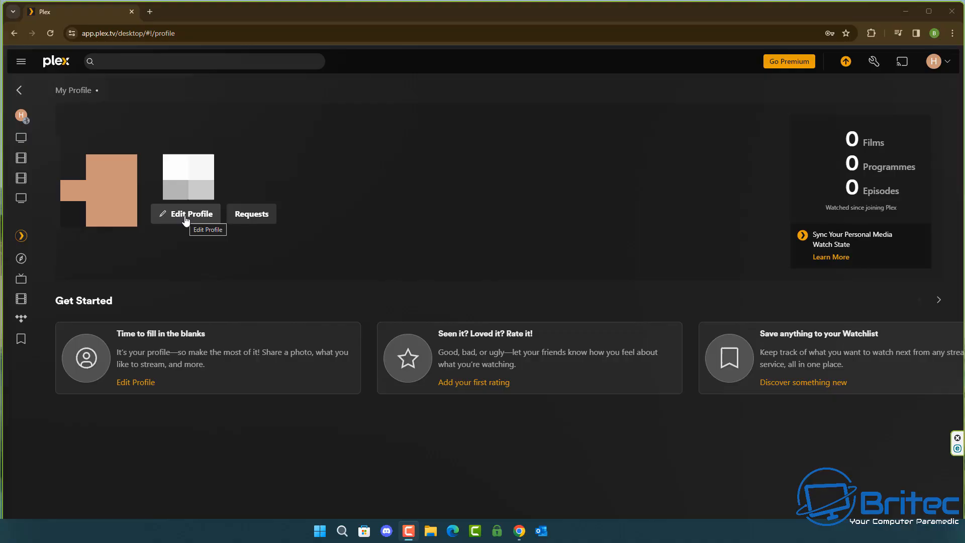
{"action": "left_click", "coordinate": [186, 214]}
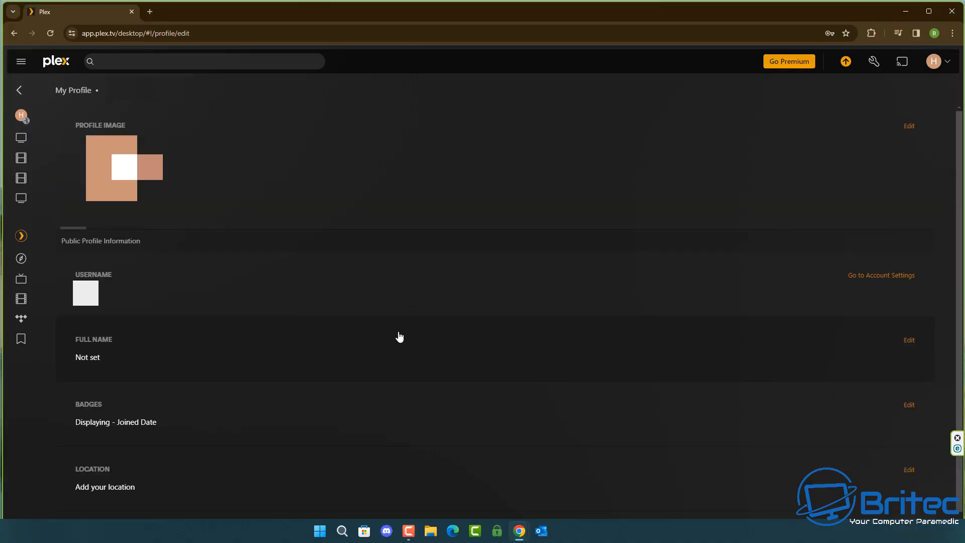
{"action": "mouse_move", "coordinate": [399, 337]}
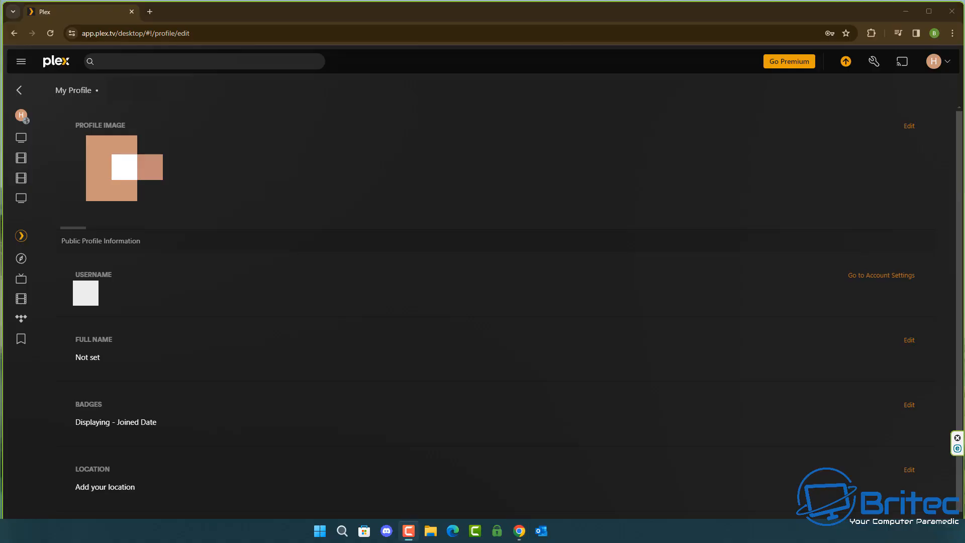
Set watch history, watchlist and ratings to Private and account visibility to Friends Only, then save
{"action": "scroll", "scroll_direction": "down", "scroll_amount": 3}
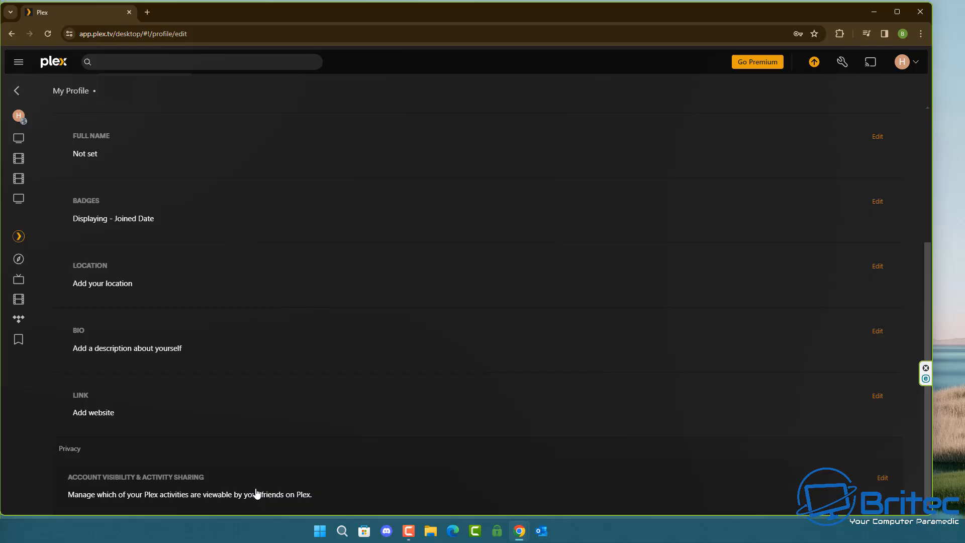
{"action": "mouse_move", "coordinate": [881, 481]}
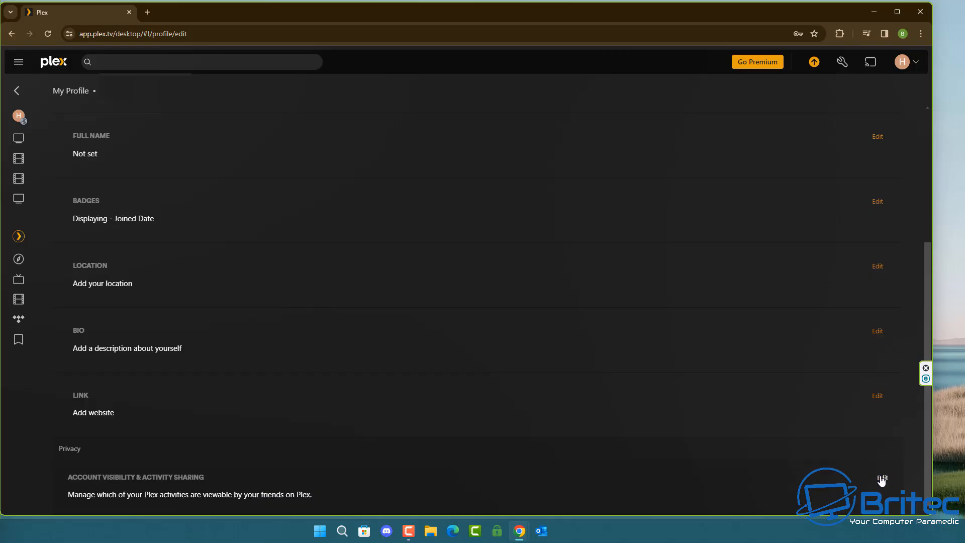
{"action": "left_click", "coordinate": [881, 479]}
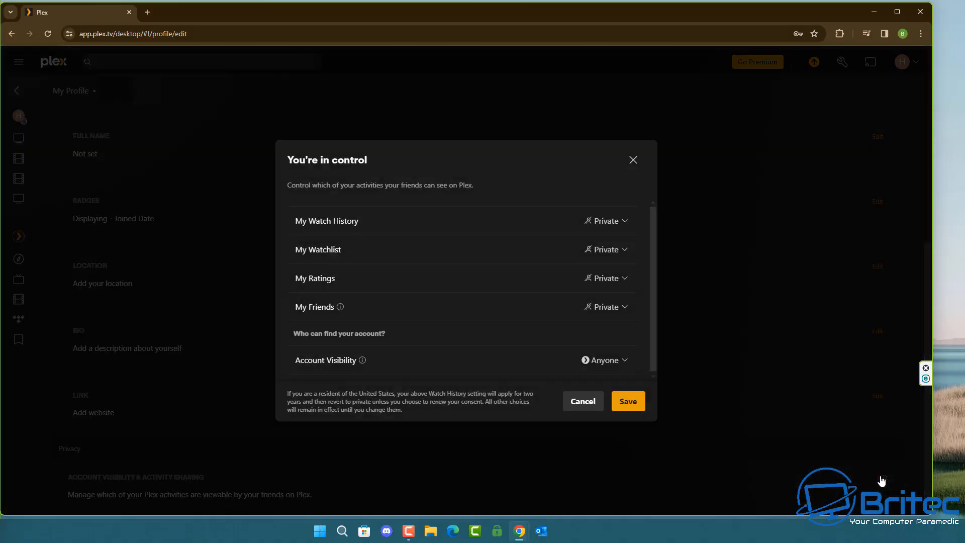
{"action": "mouse_move", "coordinate": [595, 213]}
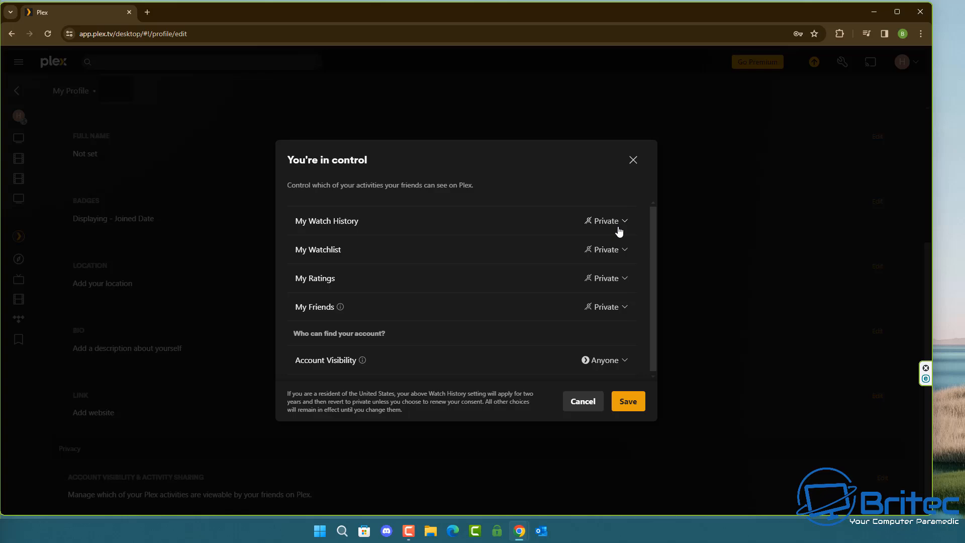
{"action": "left_click", "coordinate": [605, 221]}
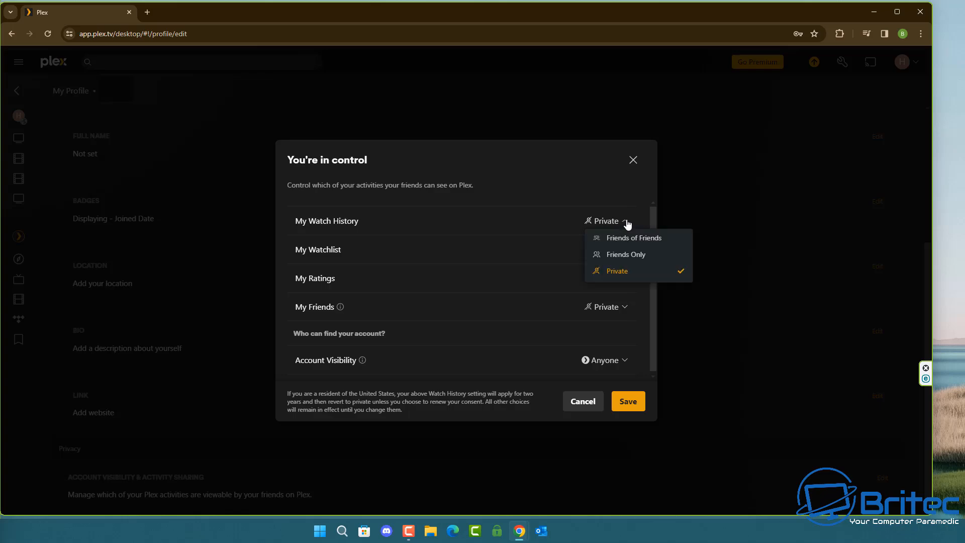
{"action": "mouse_move", "coordinate": [642, 274]}
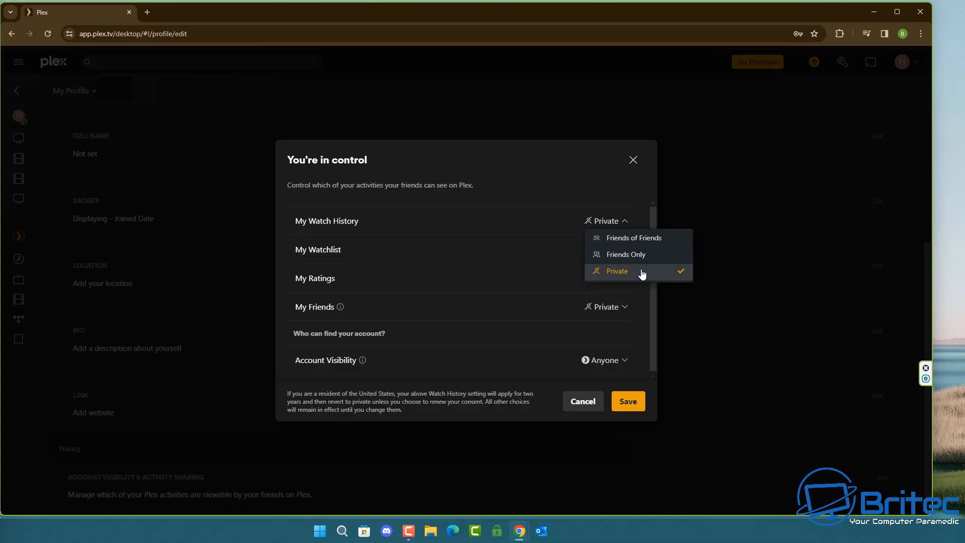
{"action": "mouse_move", "coordinate": [634, 239]}
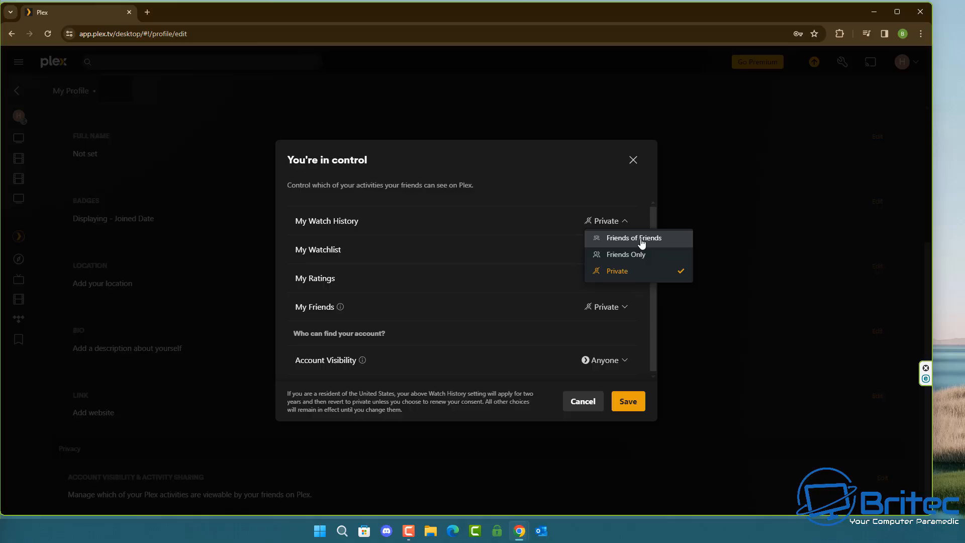
{"action": "mouse_move", "coordinate": [569, 173]}
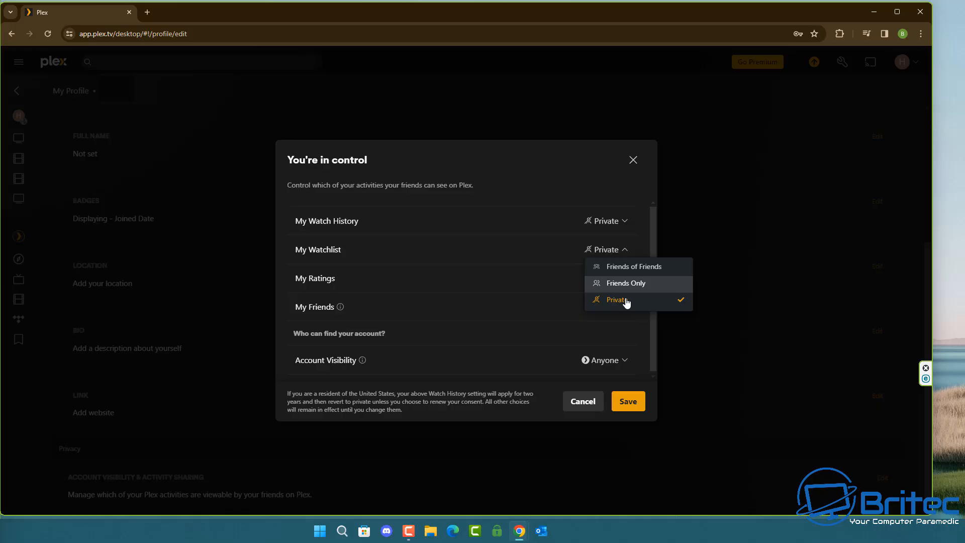
{"action": "left_click", "coordinate": [615, 299]}
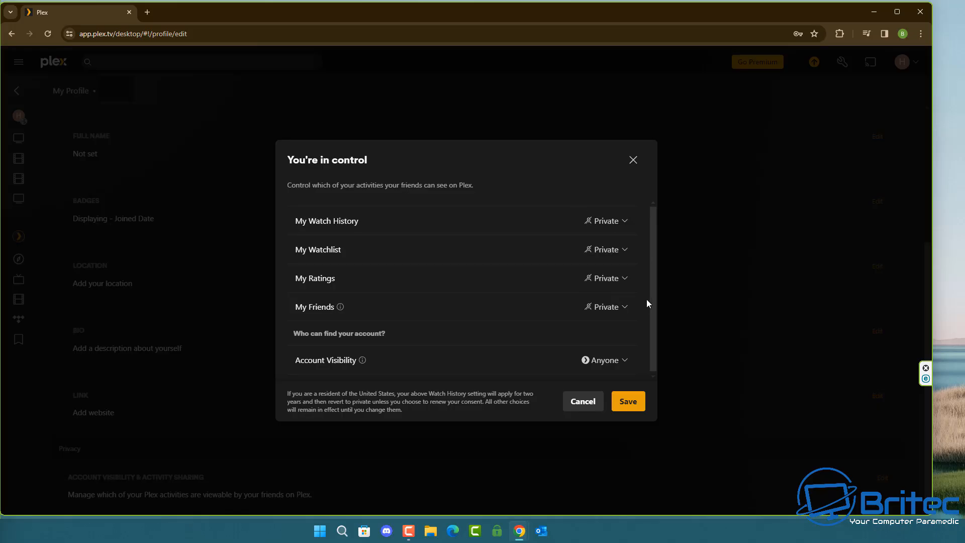
{"action": "left_click", "coordinate": [606, 278]}
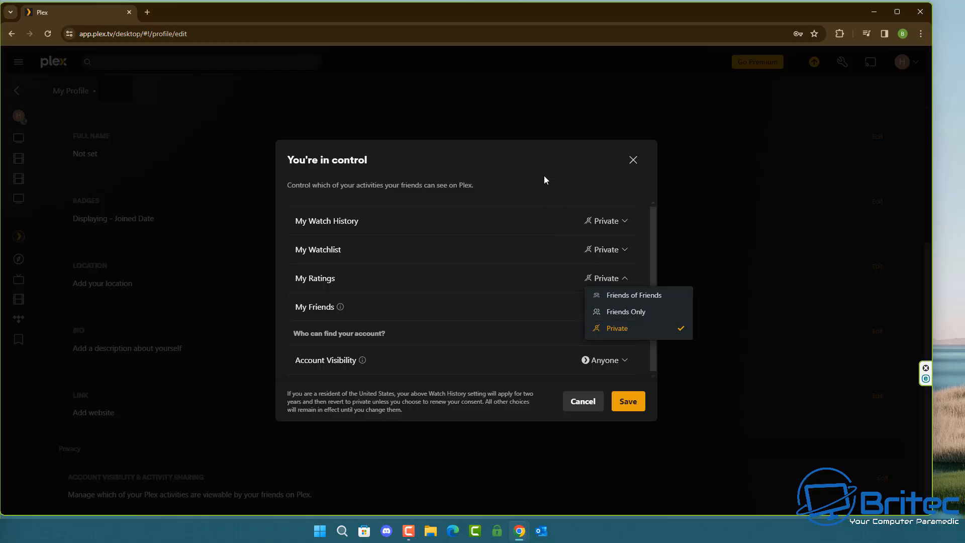
{"action": "left_click", "coordinate": [616, 328]}
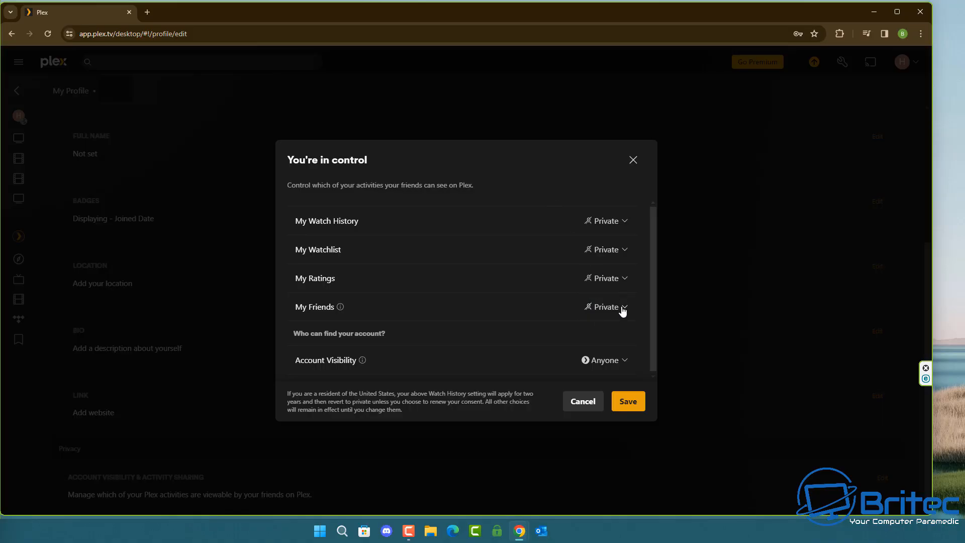
{"action": "mouse_move", "coordinate": [629, 311]}
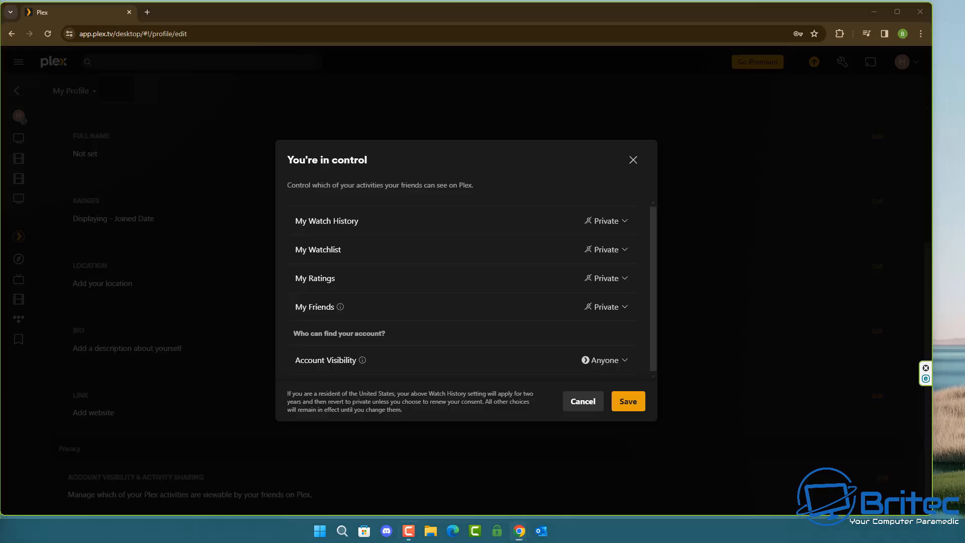
{"action": "left_click", "coordinate": [605, 360]}
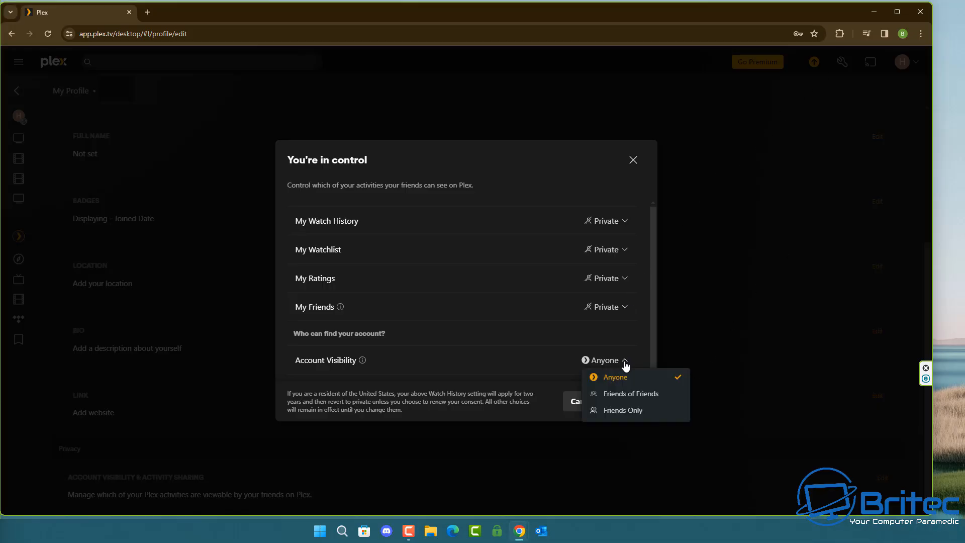
{"action": "left_click", "coordinate": [624, 410]}
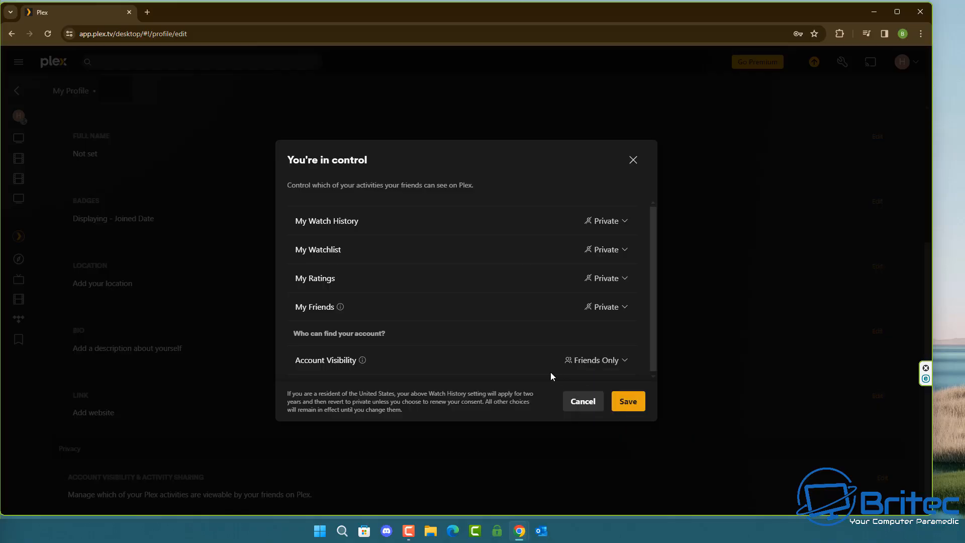
{"action": "mouse_move", "coordinate": [634, 364]}
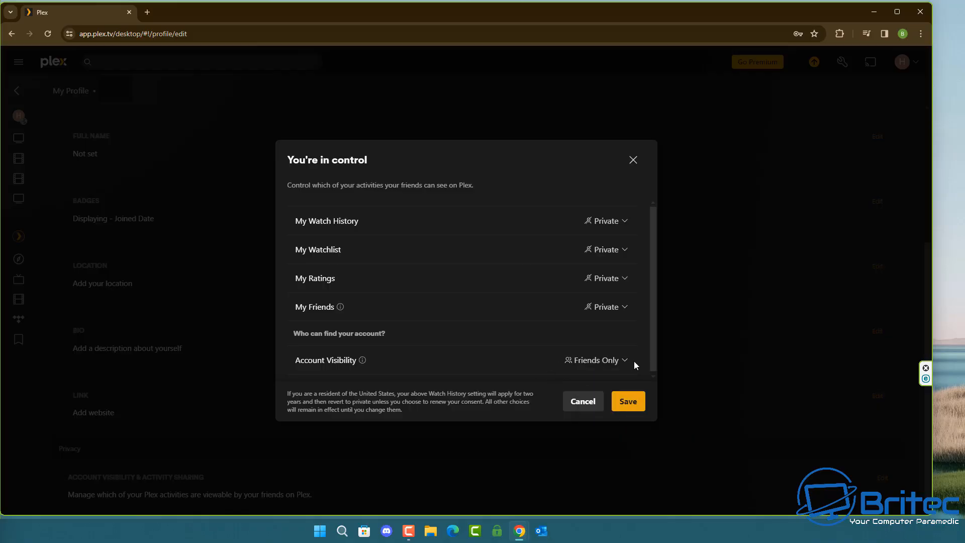
{"action": "left_click", "coordinate": [627, 401]}
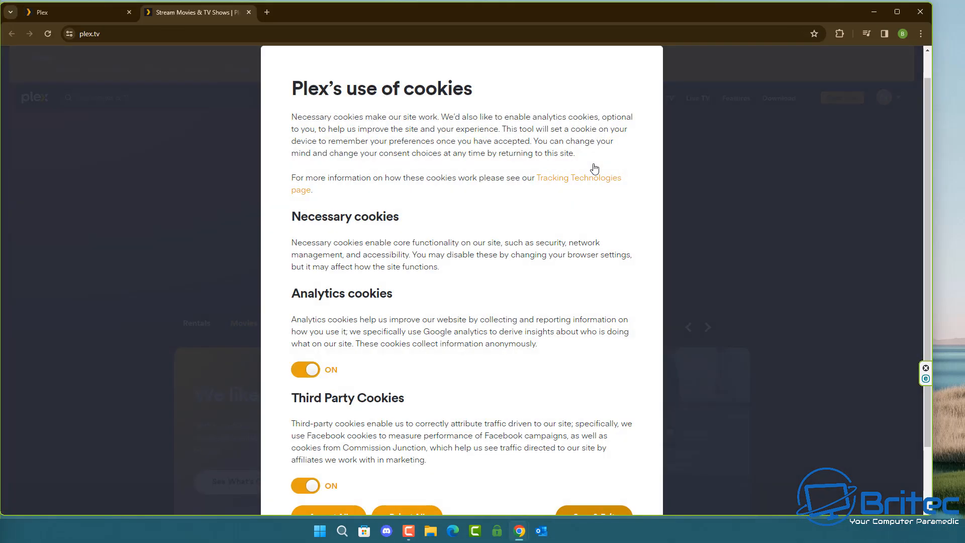
Turn off Analytics cookies and Third Party Cookies in the cookie preferences
{"action": "scroll", "scroll_direction": "down", "scroll_amount": 3}
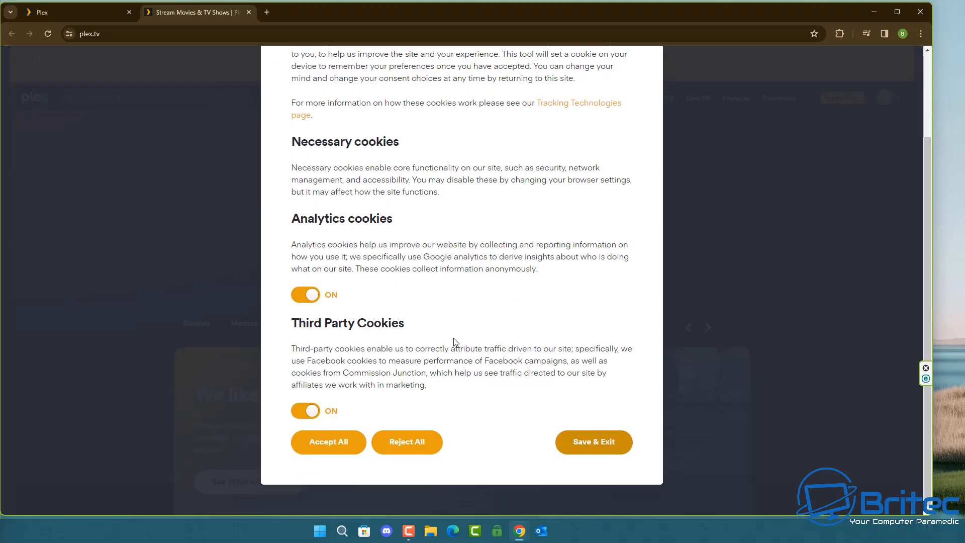
{"action": "left_click", "coordinate": [305, 294]}
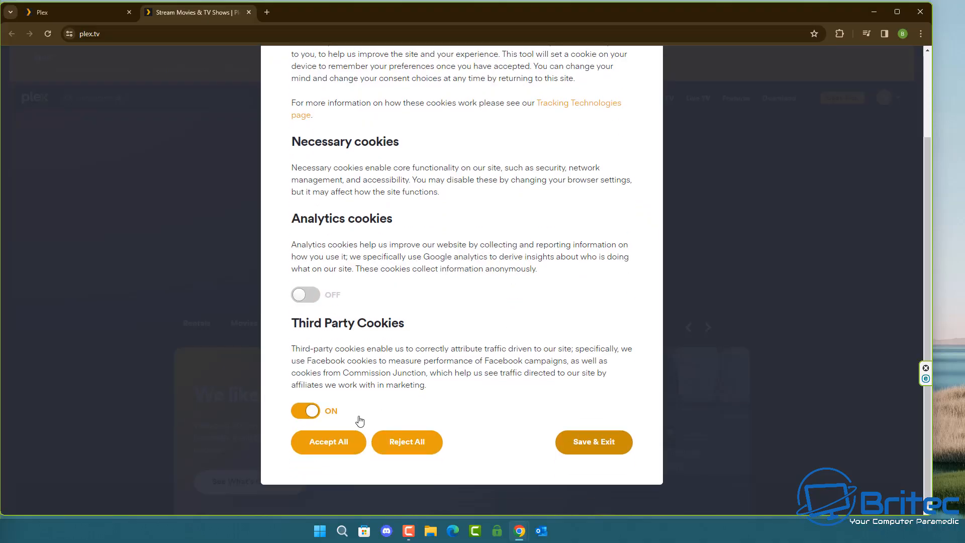
{"action": "left_click", "coordinate": [305, 411]}
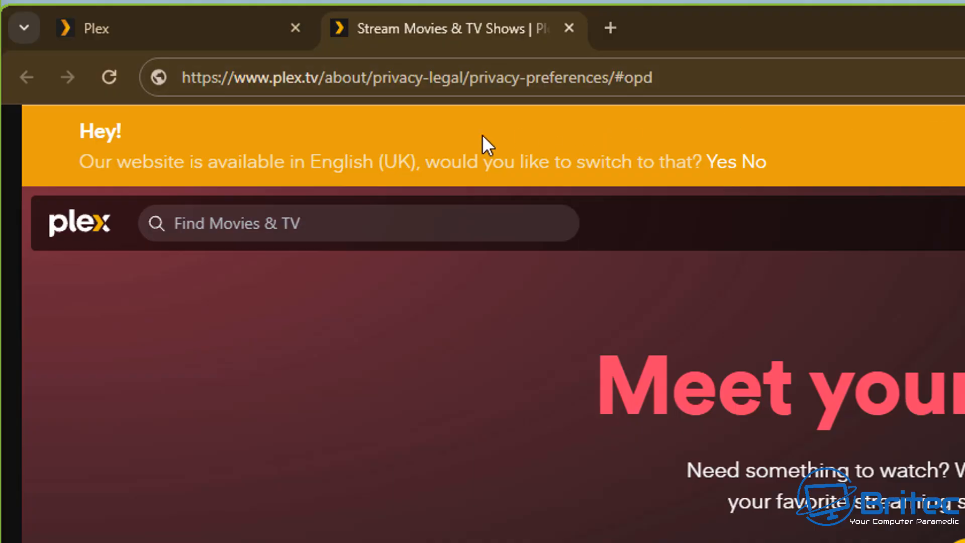
{"action": "mouse_move", "coordinate": [688, 78]}
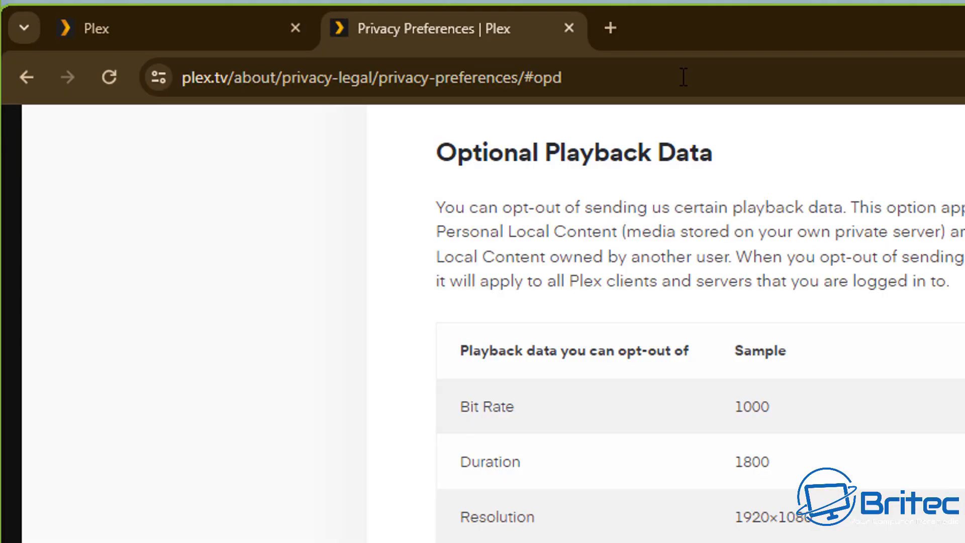
{"action": "mouse_move", "coordinate": [237, 86]}
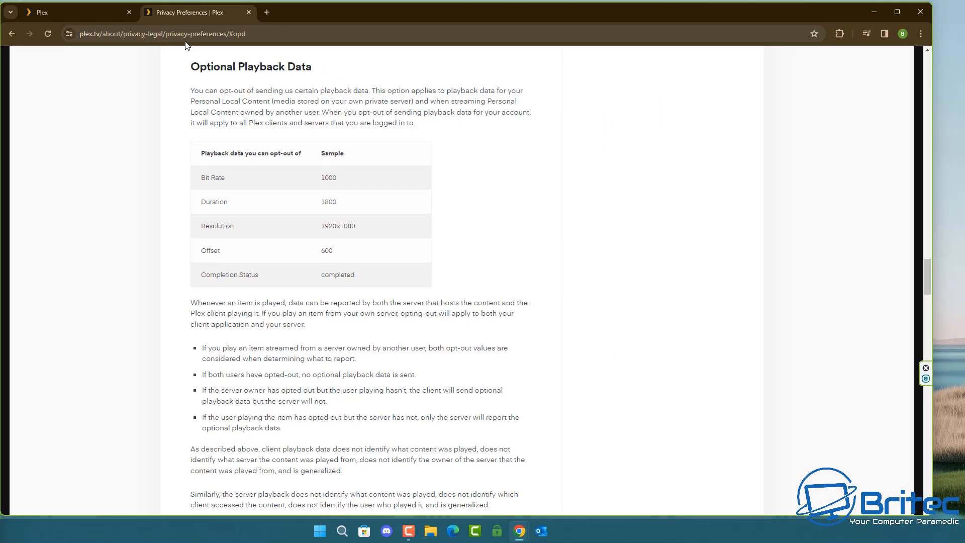
{"action": "mouse_move", "coordinate": [244, 39]}
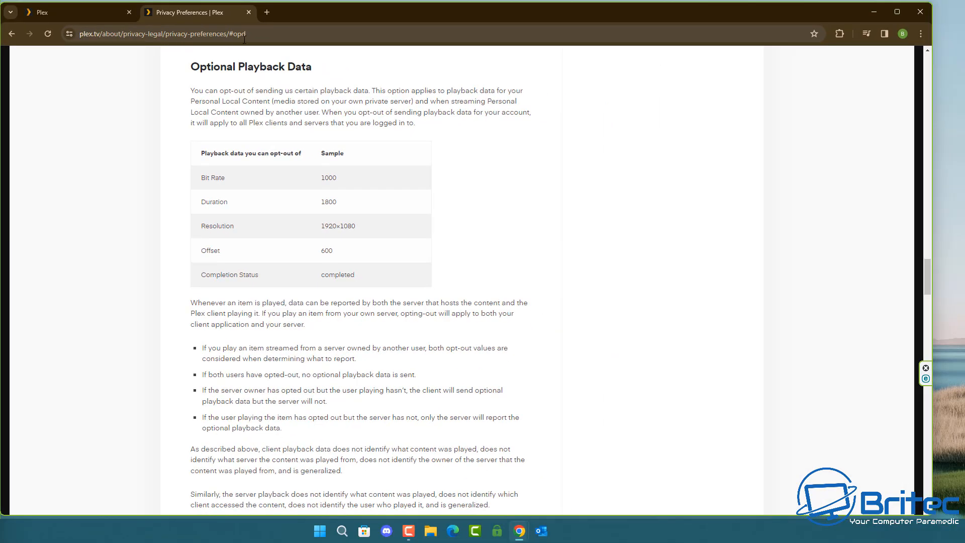
{"action": "mouse_move", "coordinate": [816, 154]}
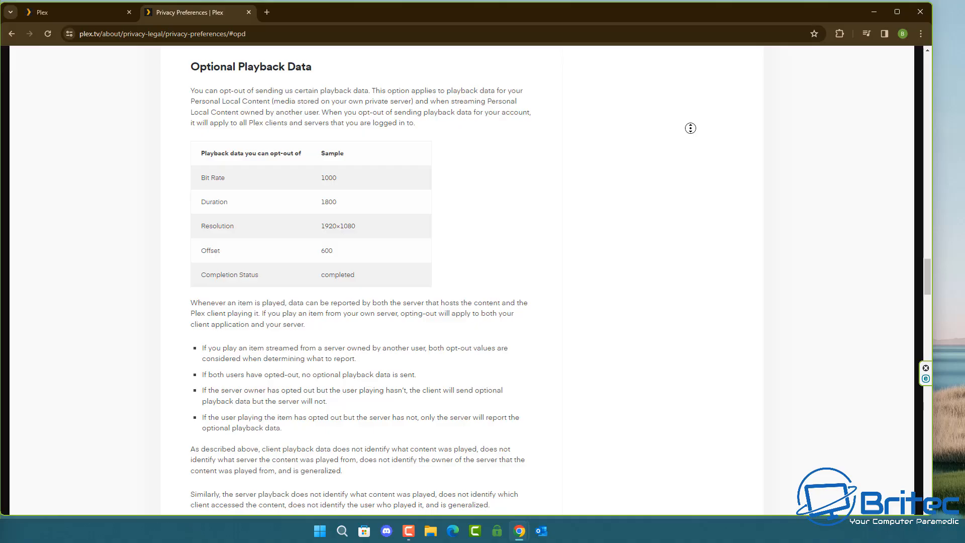
Uncheck 'Send playback data to Plex' under Optional Playback Data
{"action": "scroll", "scroll_direction": "down", "scroll_amount": 3}
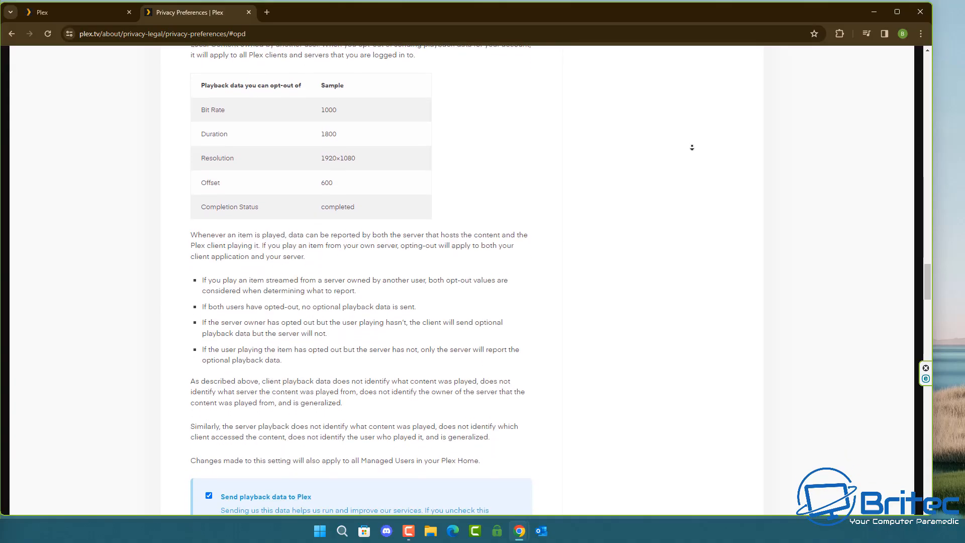
{"action": "scroll", "scroll_direction": "down", "scroll_amount": 3}
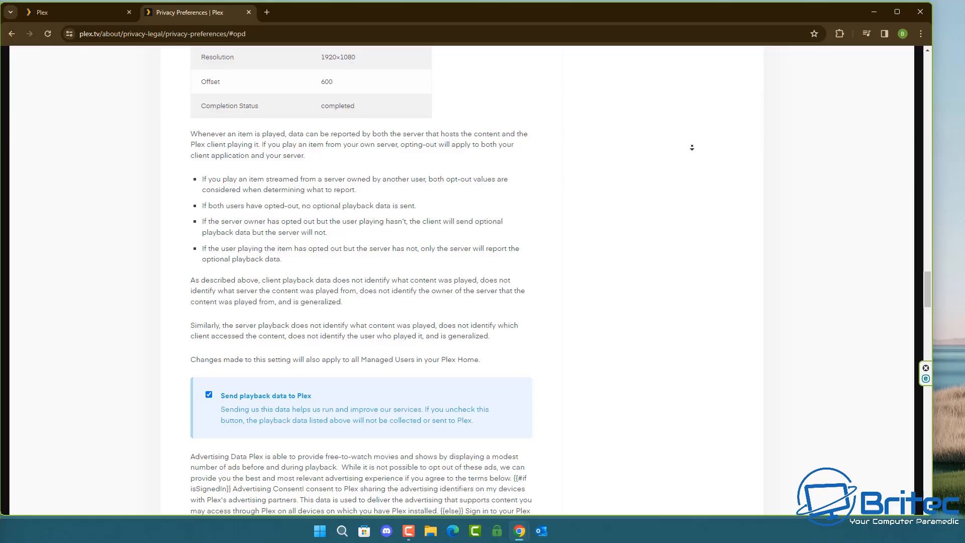
{"action": "scroll", "scroll_direction": "down", "scroll_amount": 3}
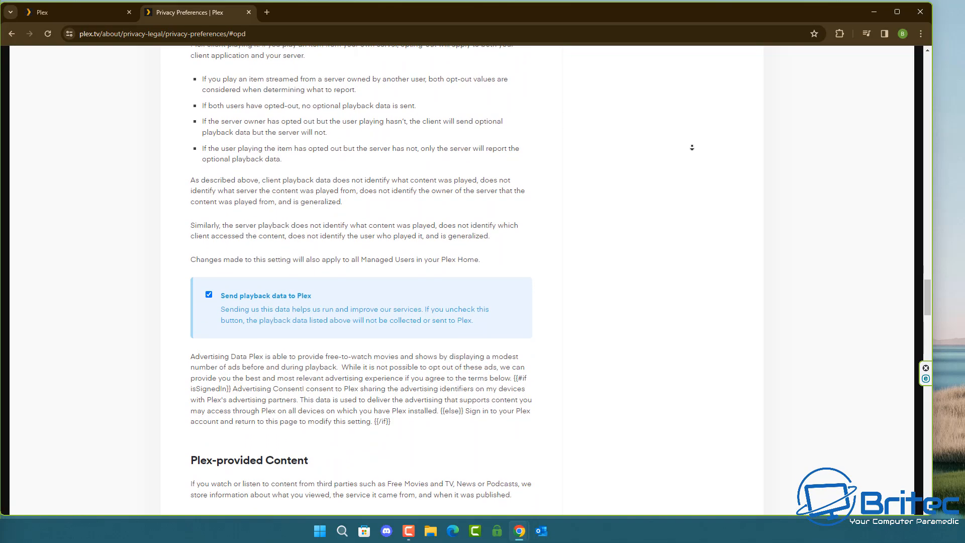
{"action": "scroll", "scroll_direction": "down", "scroll_amount": 3}
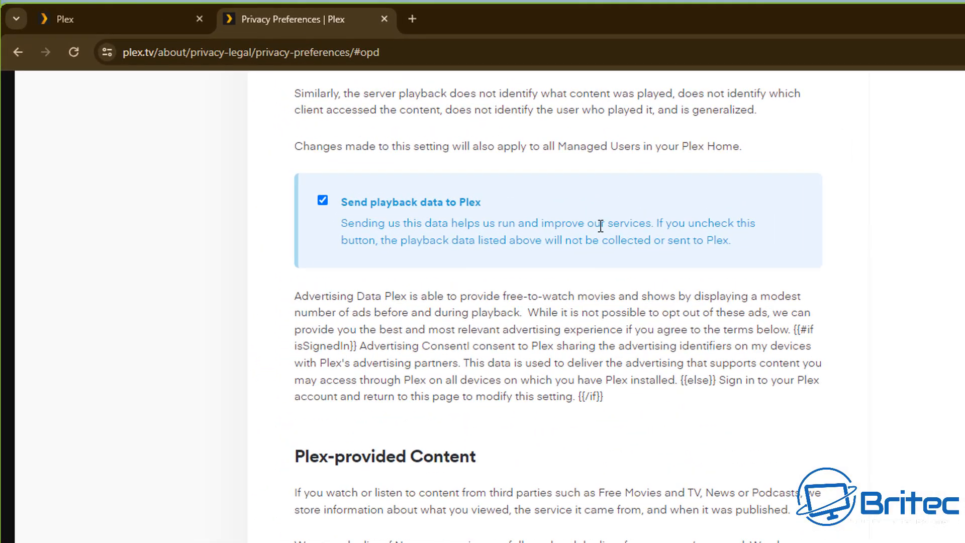
{"action": "mouse_move", "coordinate": [549, 261]}
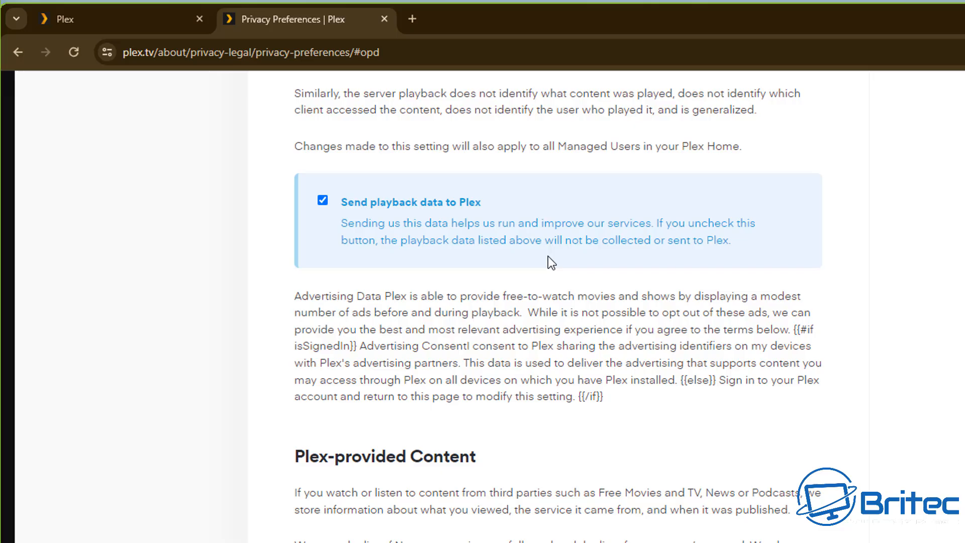
{"action": "mouse_move", "coordinate": [323, 202]}
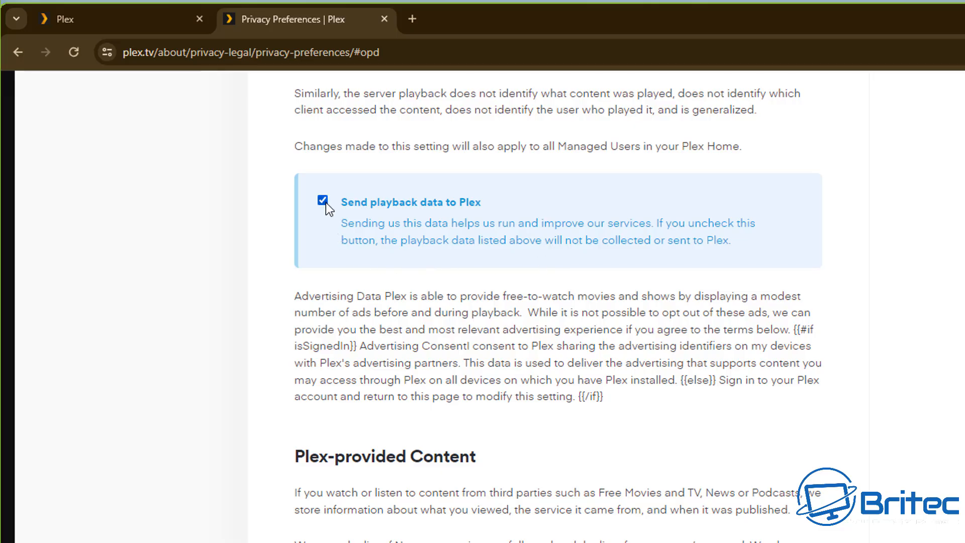
{"action": "left_click", "coordinate": [323, 200]}
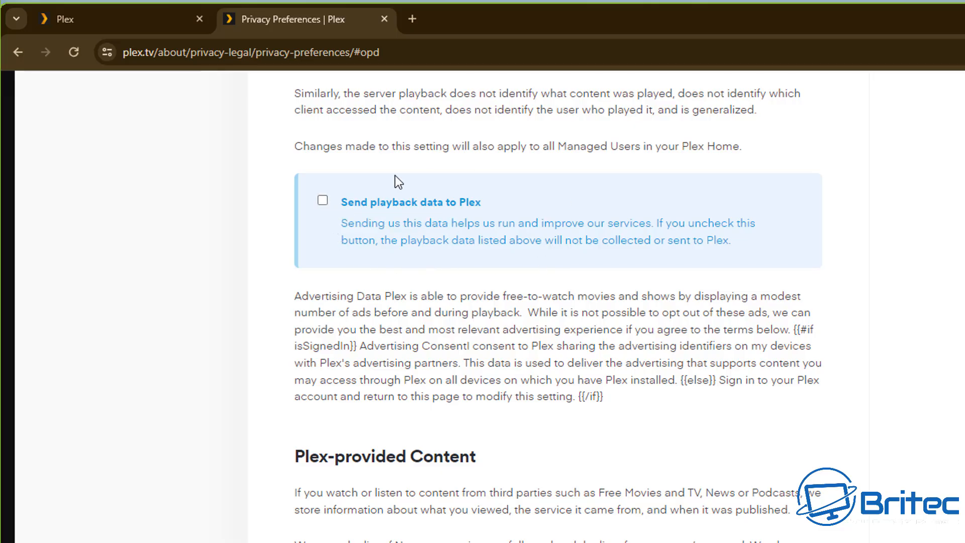
{"action": "mouse_move", "coordinate": [489, 306]}
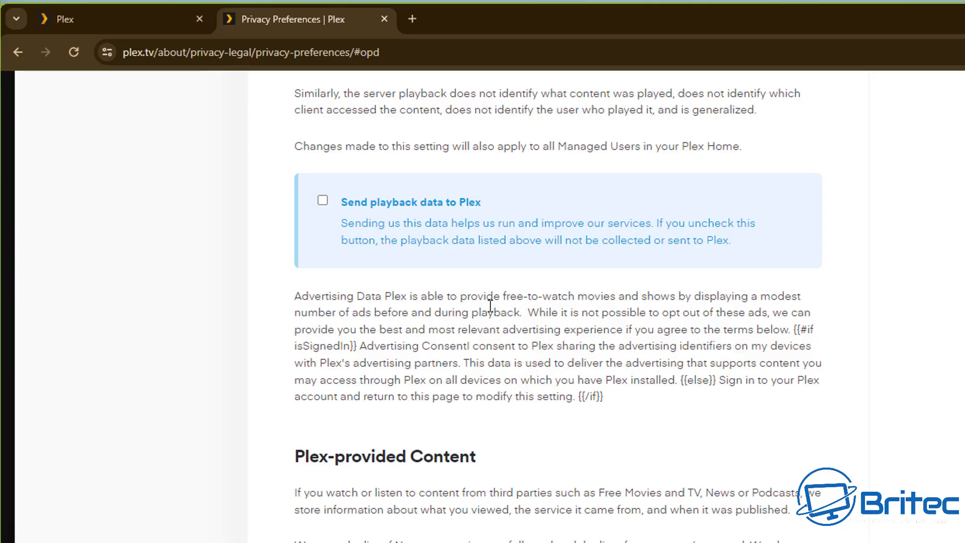
{"action": "mouse_move", "coordinate": [489, 306]}
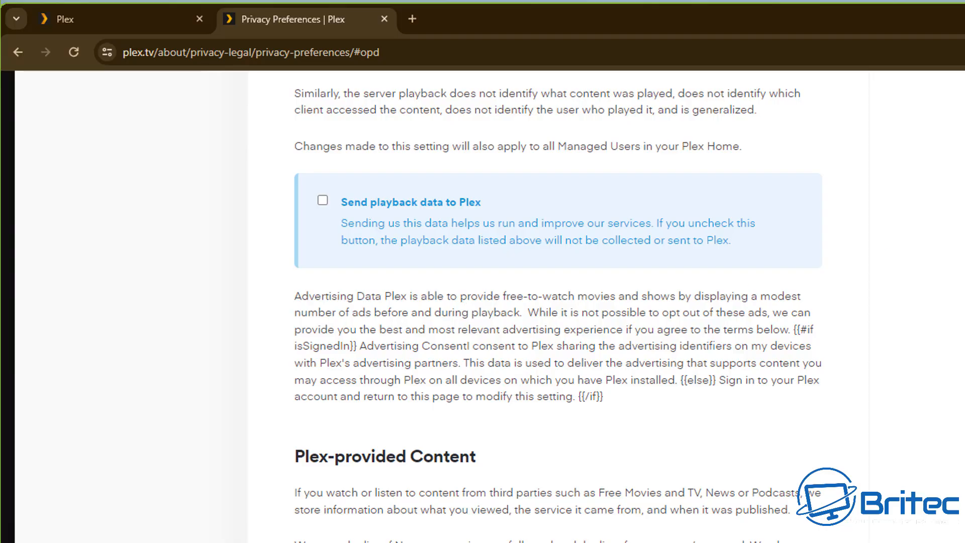
{"action": "scroll", "scroll_direction": "down", "scroll_amount": 3}
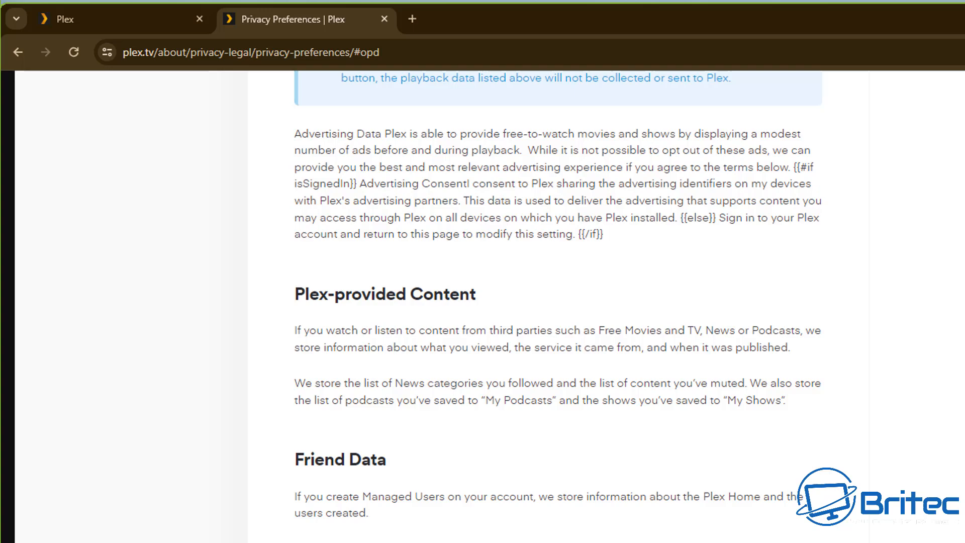
{"action": "scroll", "scroll_direction": "down", "scroll_amount": 3}
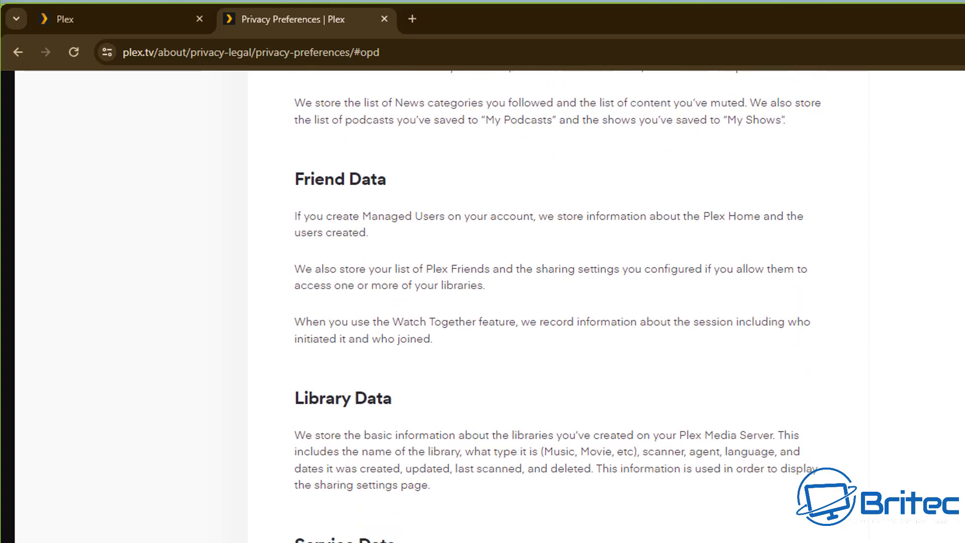
{"action": "scroll", "scroll_direction": "down", "scroll_amount": 3}
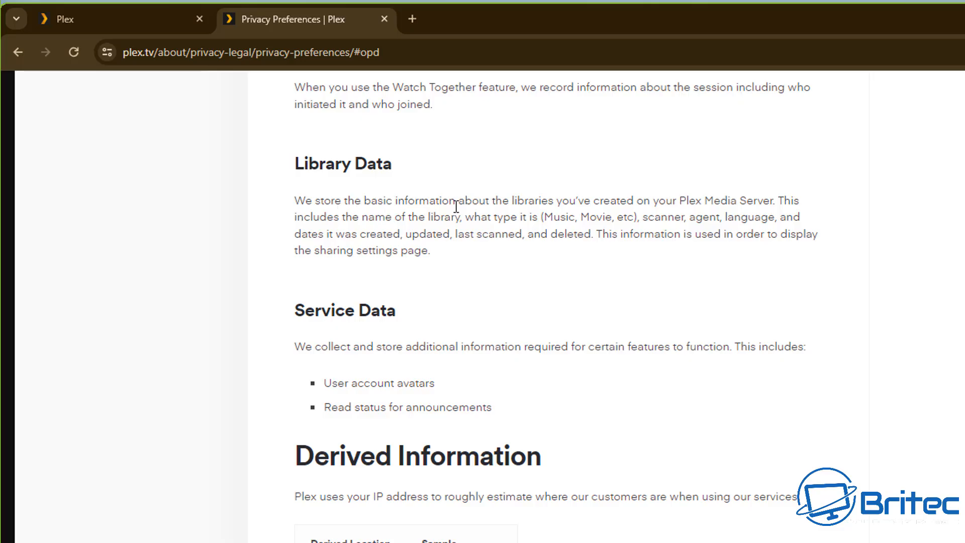
{"action": "mouse_move", "coordinate": [770, 206]}
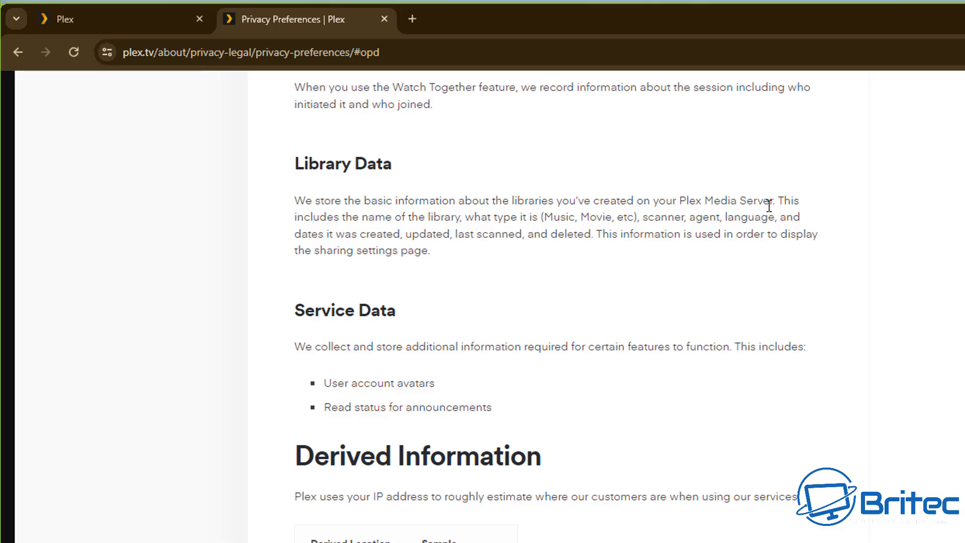
{"action": "mouse_move", "coordinate": [916, 333]}
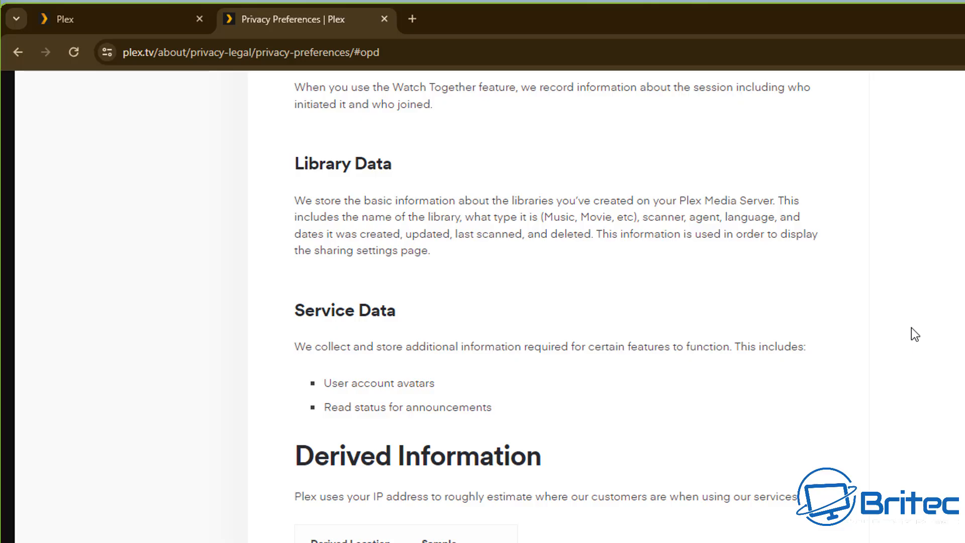
{"action": "scroll", "scroll_direction": "down", "scroll_amount": 3}
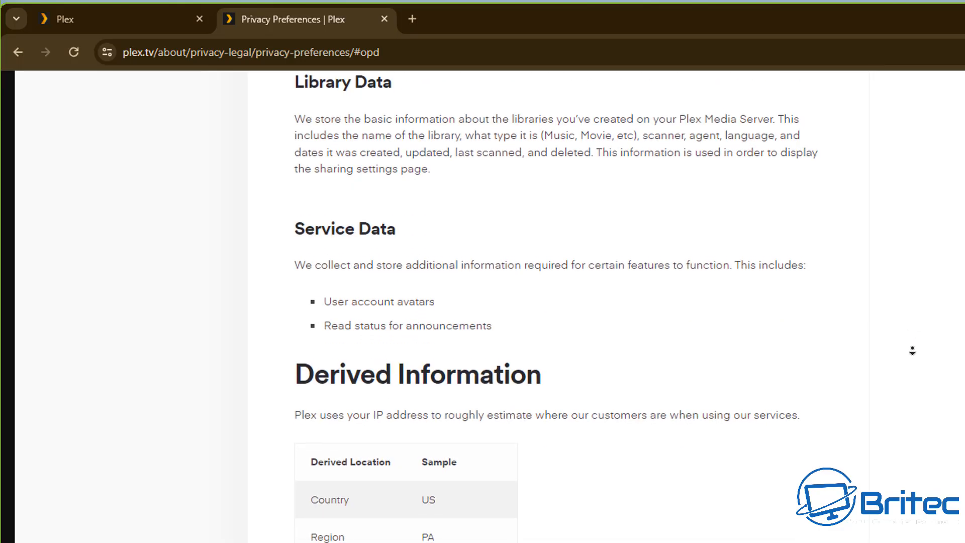
{"action": "scroll", "scroll_direction": "down", "scroll_amount": 3}
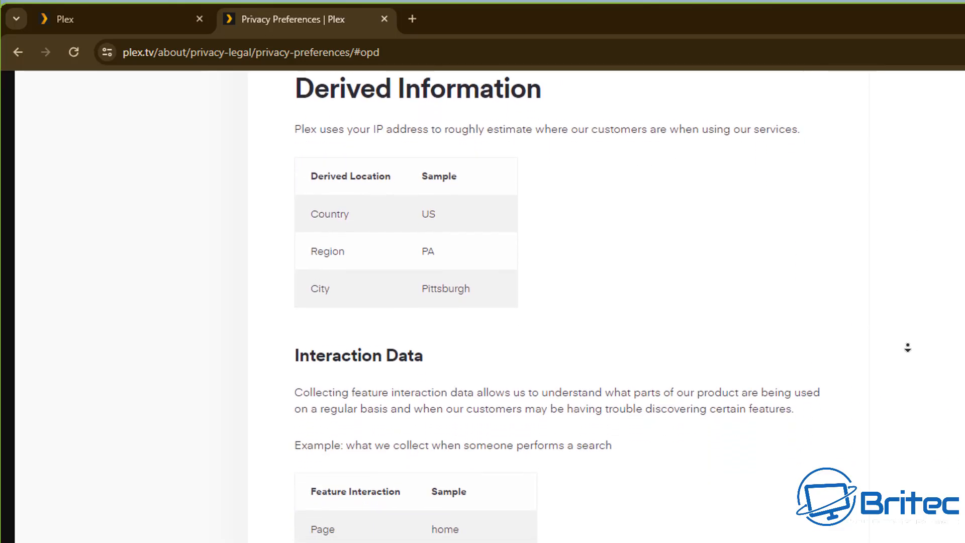
{"action": "scroll", "scroll_direction": "down", "scroll_amount": 3}
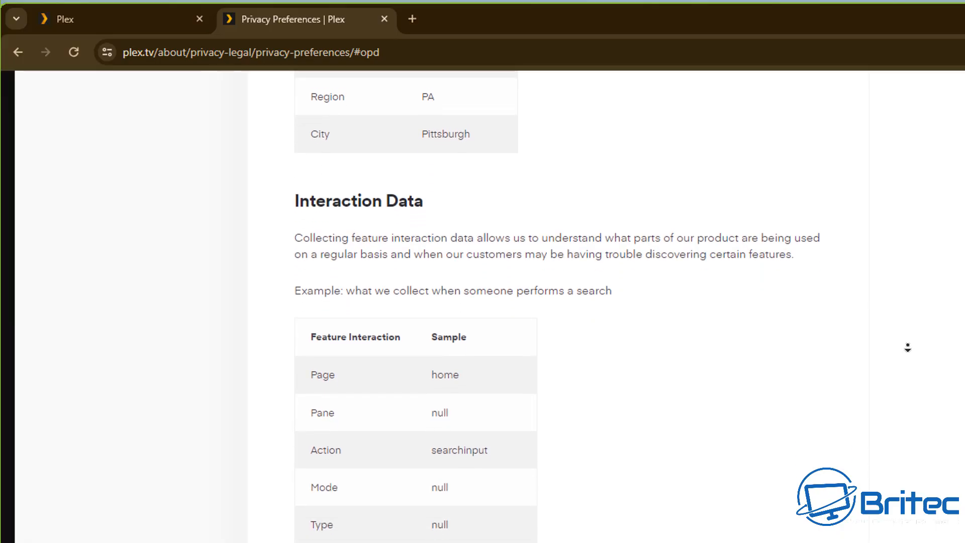
{"action": "scroll", "scroll_direction": "down", "scroll_amount": 3}
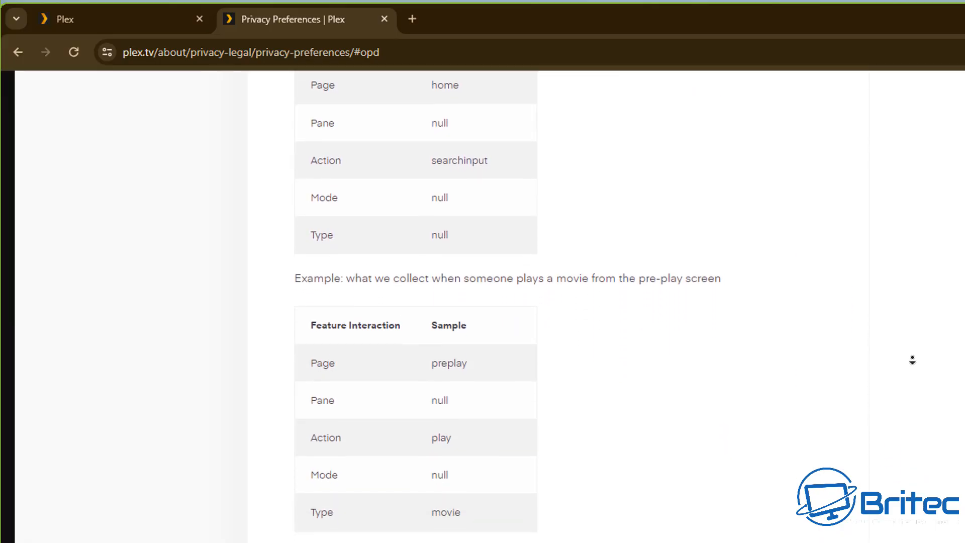
{"action": "scroll", "scroll_direction": "down", "scroll_amount": 3}
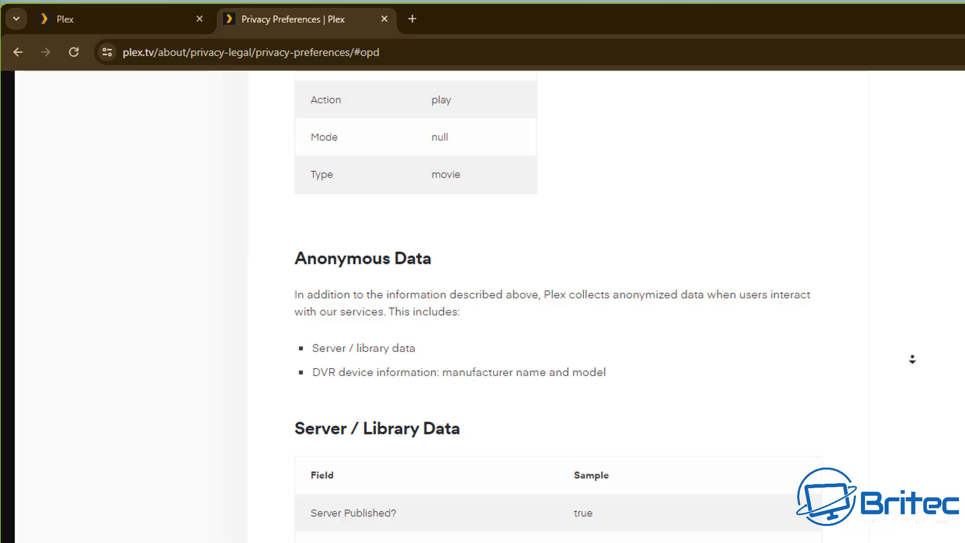
{"action": "scroll", "scroll_direction": "down", "scroll_amount": 3}
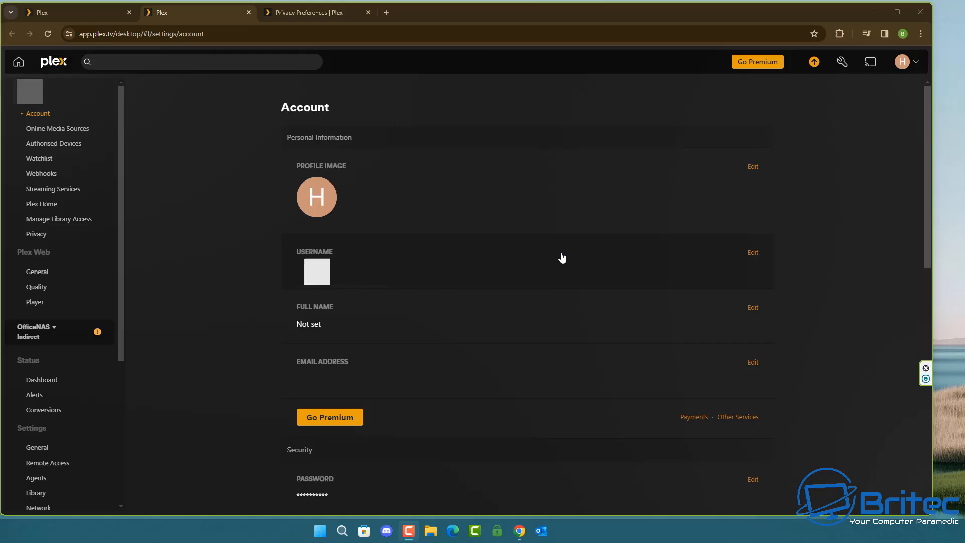
{"action": "mouse_move", "coordinate": [321, 119]}
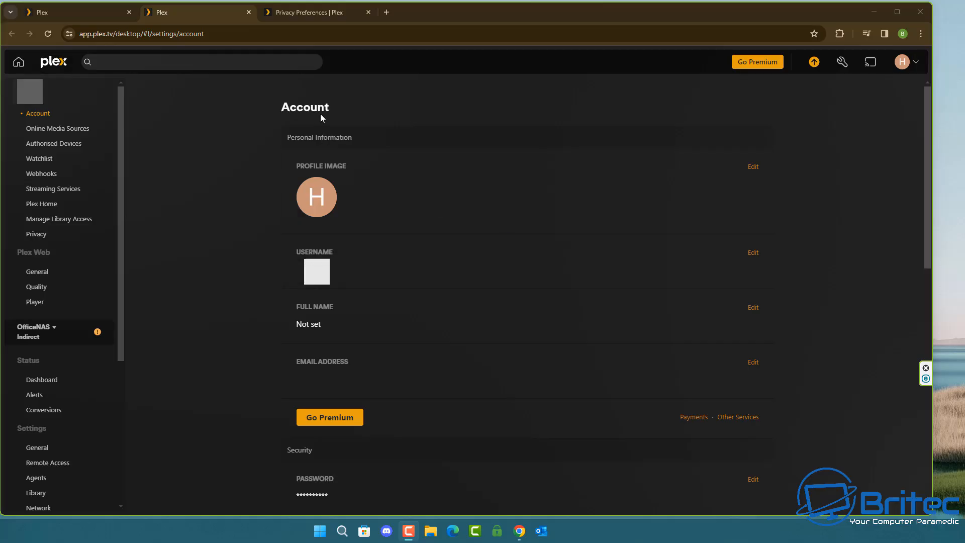
{"action": "mouse_move", "coordinate": [412, 469]}
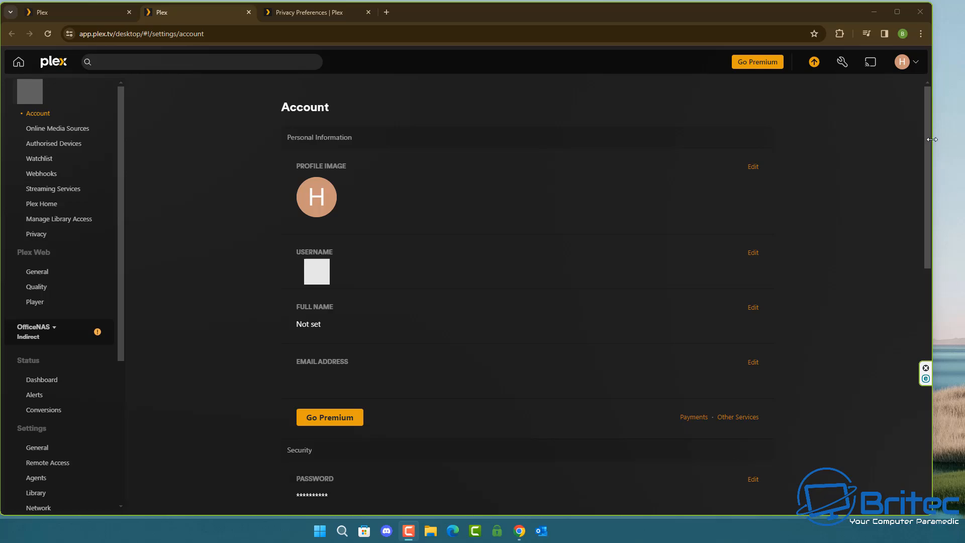
Open the 'Update this setting' prompt under Sync My Watch State and Ratings
{"action": "scroll", "scroll_direction": "down", "scroll_amount": 3}
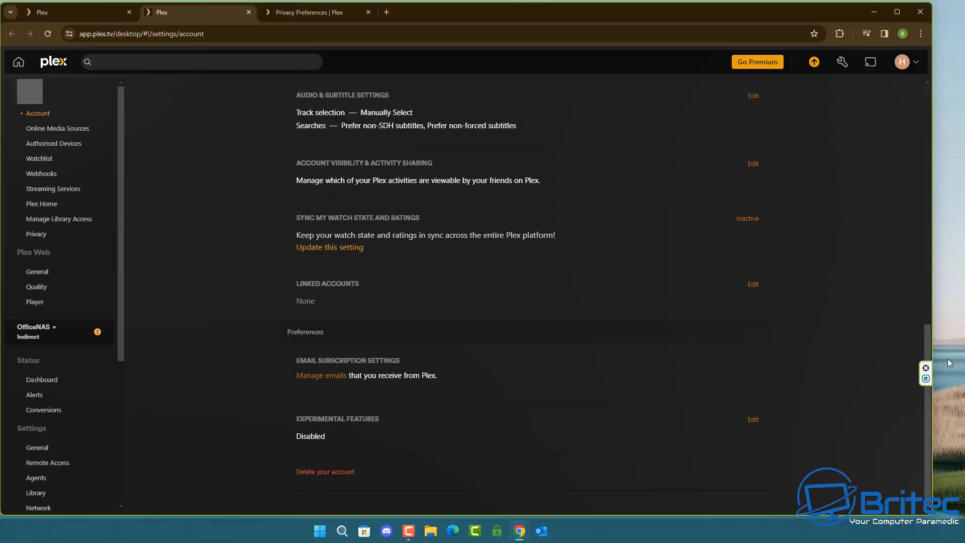
{"action": "mouse_move", "coordinate": [357, 266]}
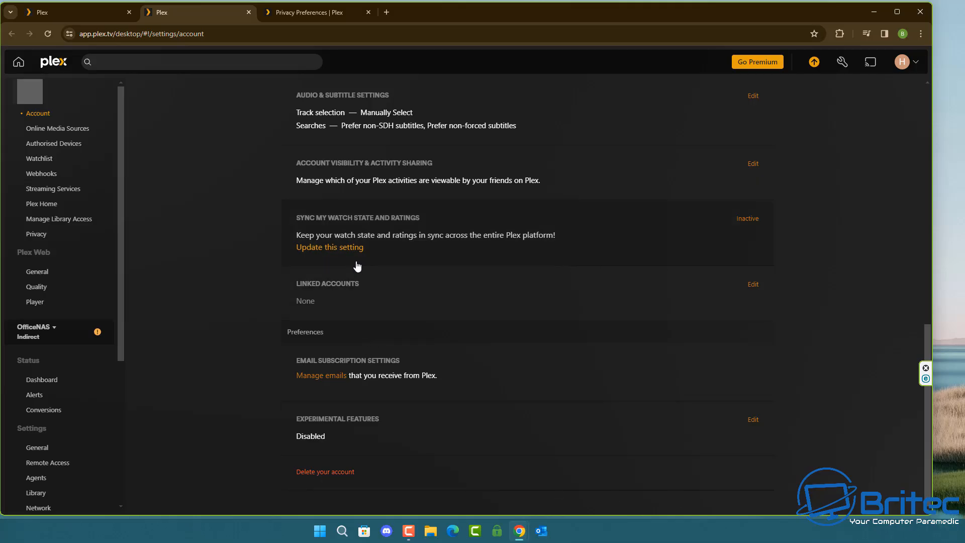
{"action": "mouse_move", "coordinate": [348, 253]}
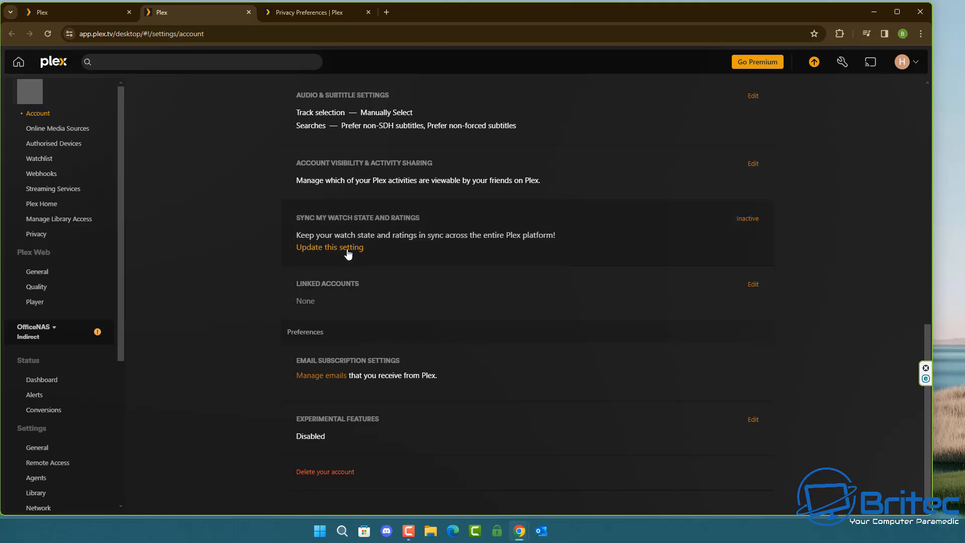
{"action": "left_click", "coordinate": [330, 247]}
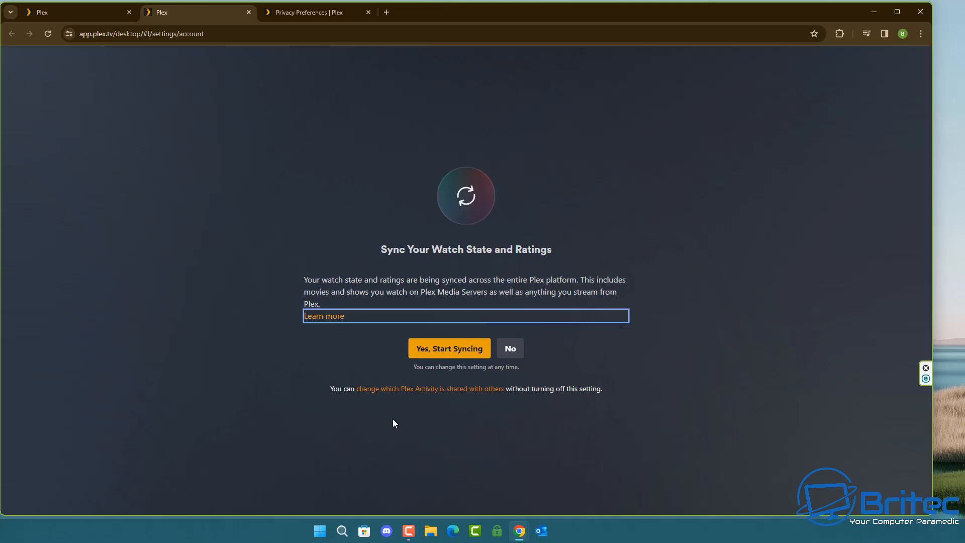
{"action": "mouse_move", "coordinate": [504, 370]}
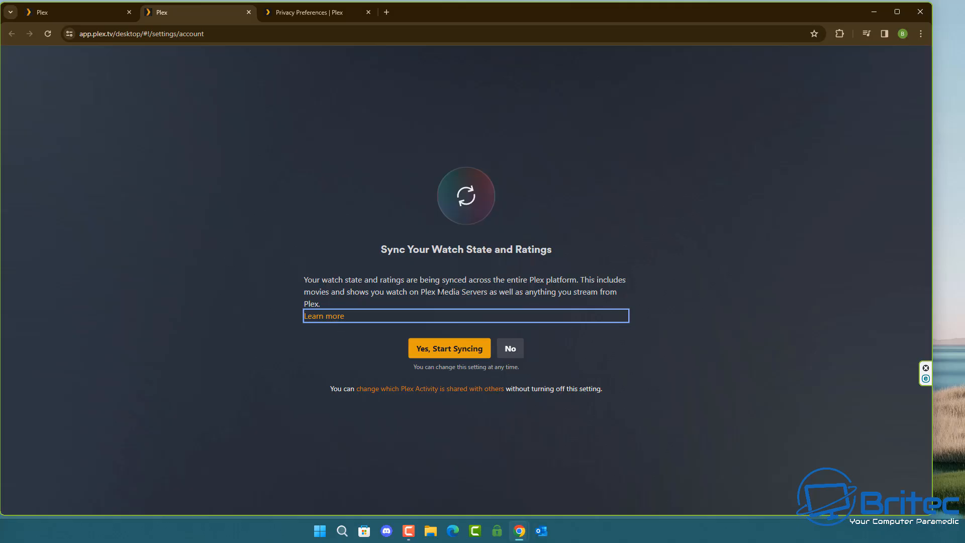
{"action": "mouse_move", "coordinate": [438, 303]}
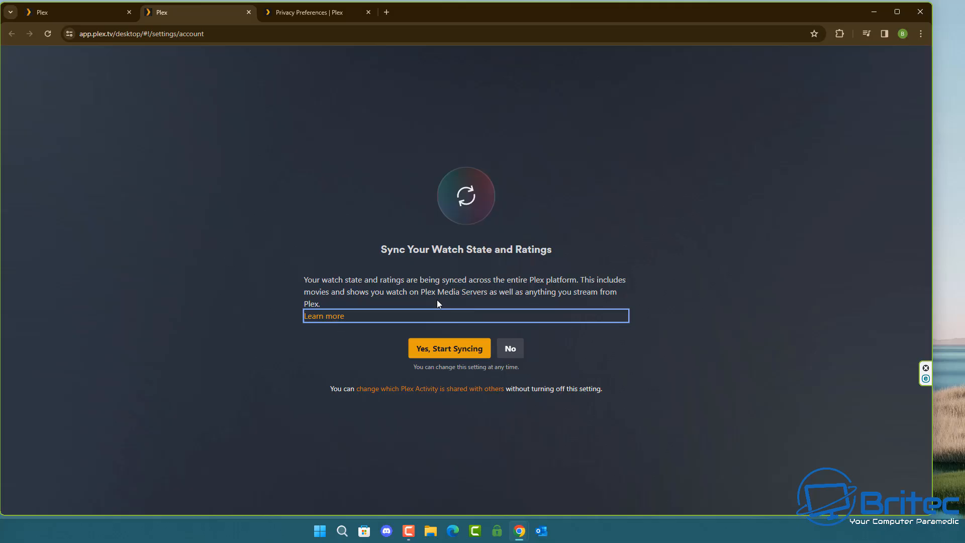
{"action": "mouse_move", "coordinate": [602, 335]}
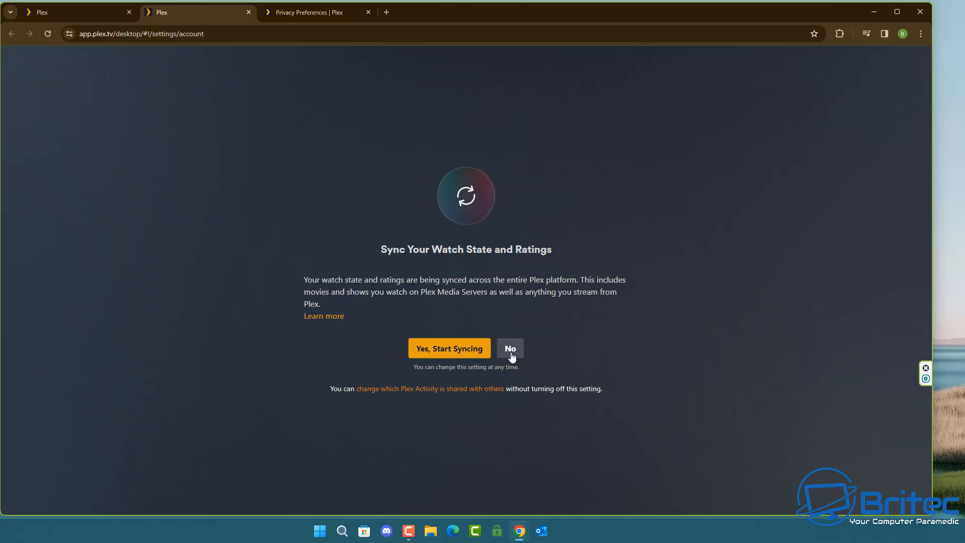
Decline watch state and ratings syncing, then bring up the Email Preferences page via Manage emails
{"action": "left_click", "coordinate": [509, 349]}
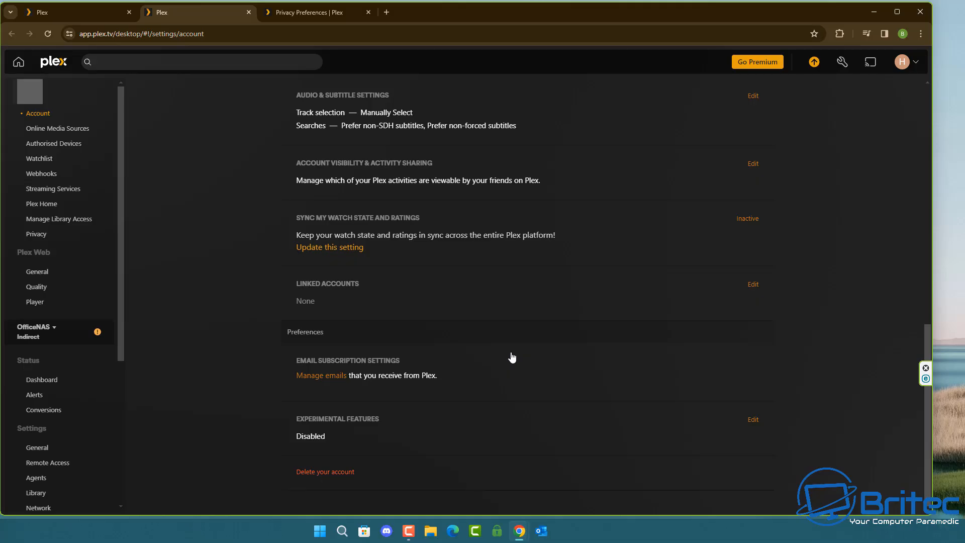
{"action": "mouse_move", "coordinate": [754, 225]}
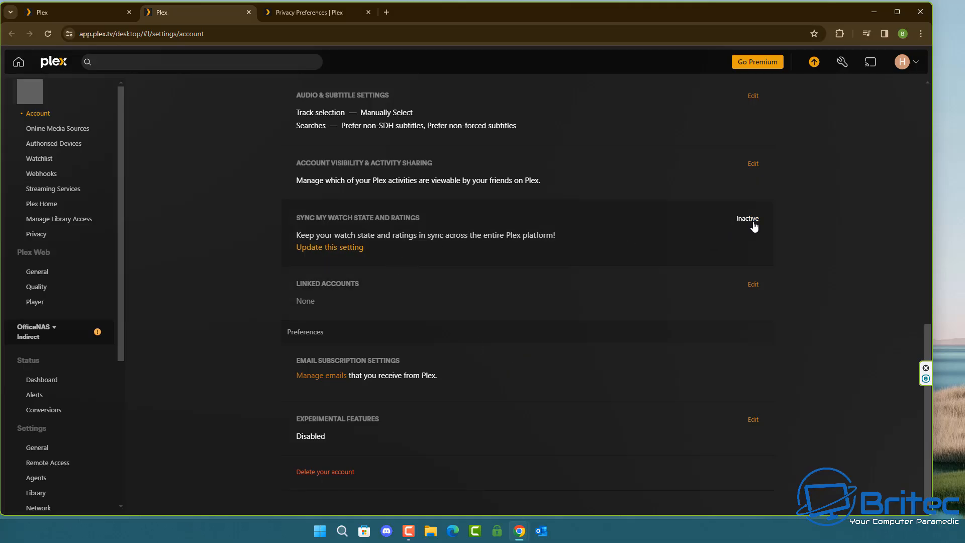
{"action": "mouse_move", "coordinate": [914, 66]}
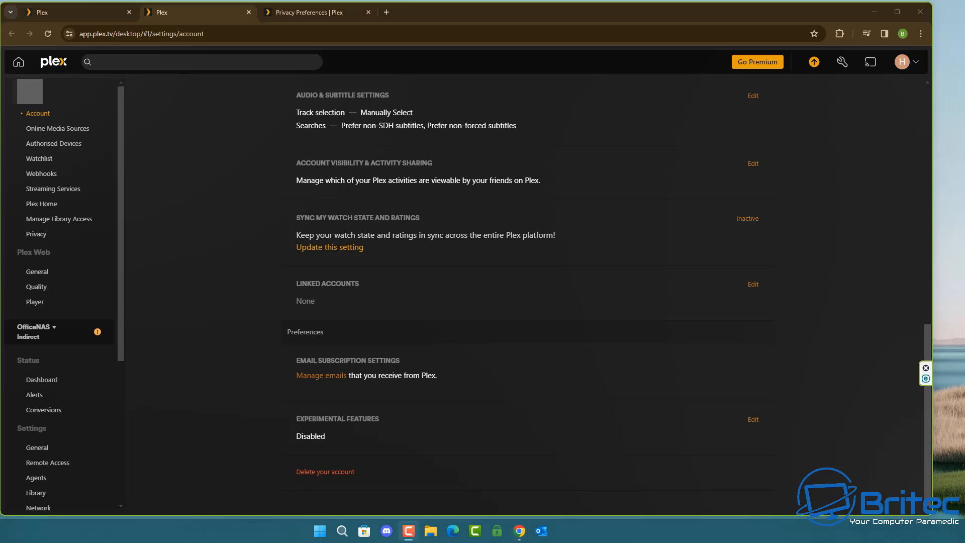
{"action": "mouse_move", "coordinate": [754, 164]}
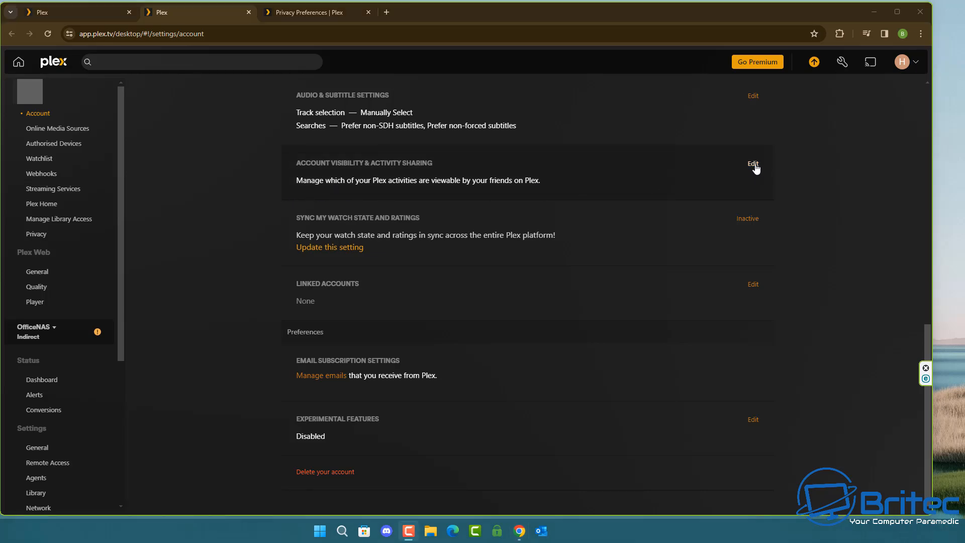
{"action": "left_click", "coordinate": [752, 164]}
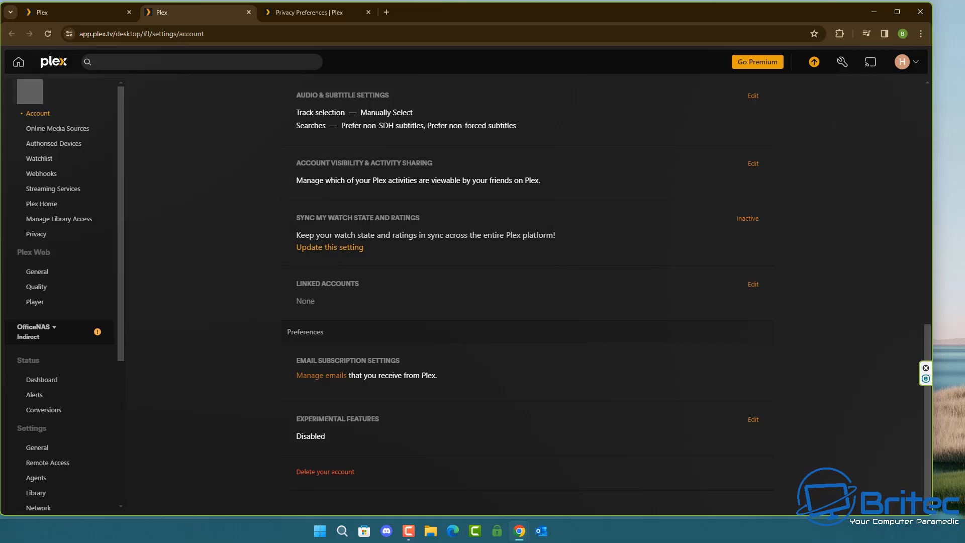
{"action": "left_click", "coordinate": [321, 375]}
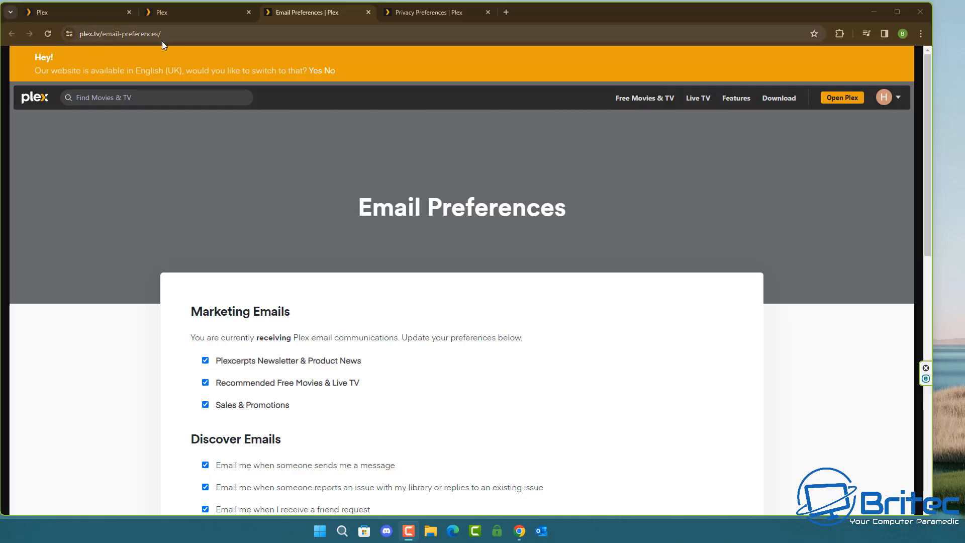
{"action": "mouse_move", "coordinate": [916, 114]}
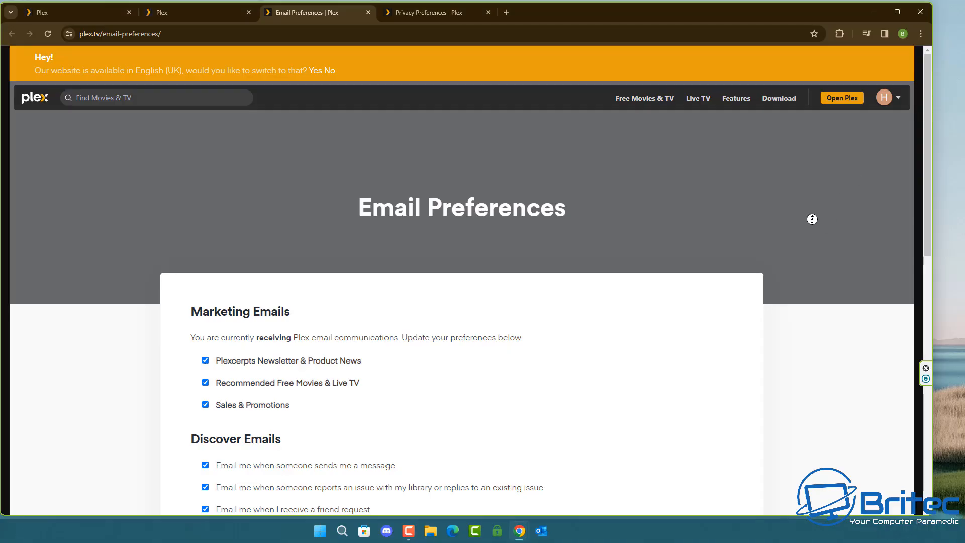
Tick 'Unsubscribe from ALL' on Email Preferences and save with Update Preferences
{"action": "scroll", "scroll_direction": "down", "scroll_amount": 3}
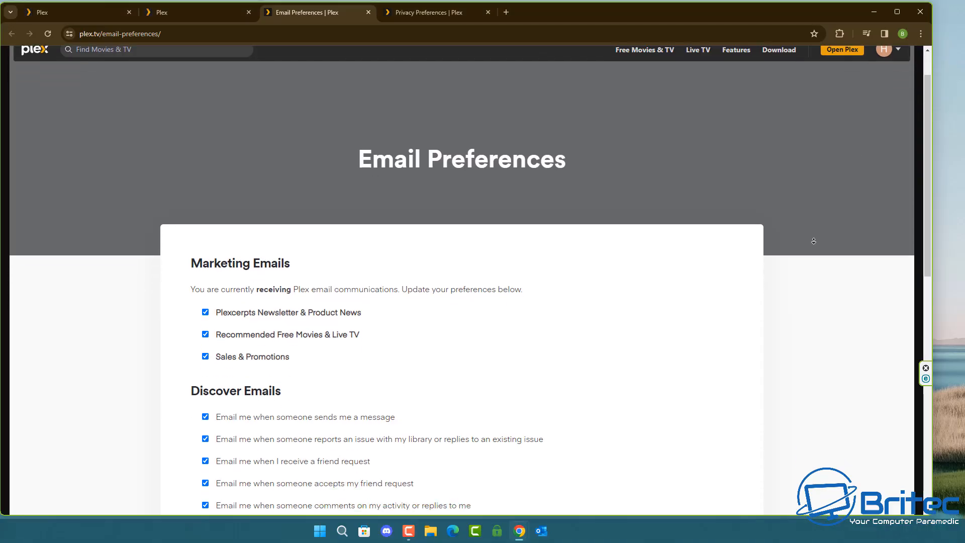
{"action": "scroll", "scroll_direction": "down", "scroll_amount": 3}
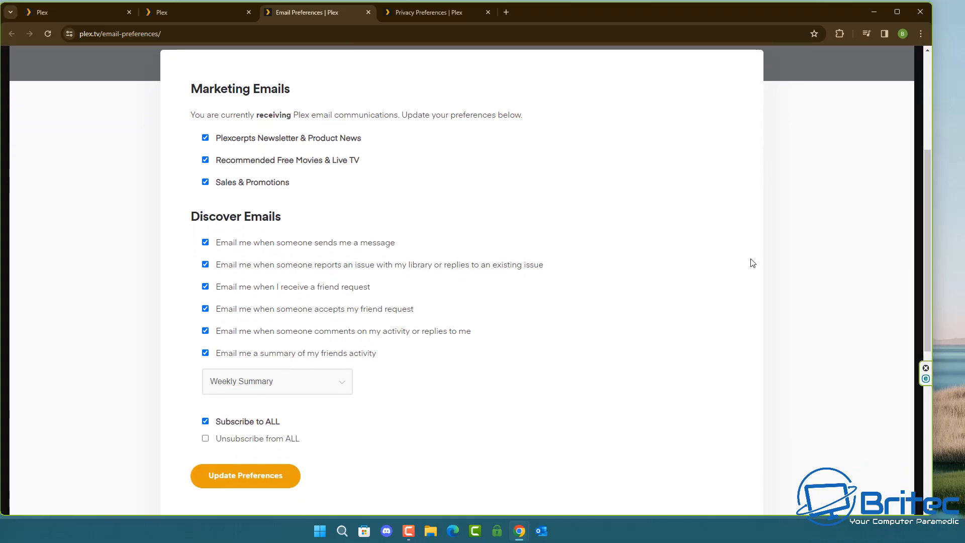
{"action": "mouse_move", "coordinate": [285, 452]}
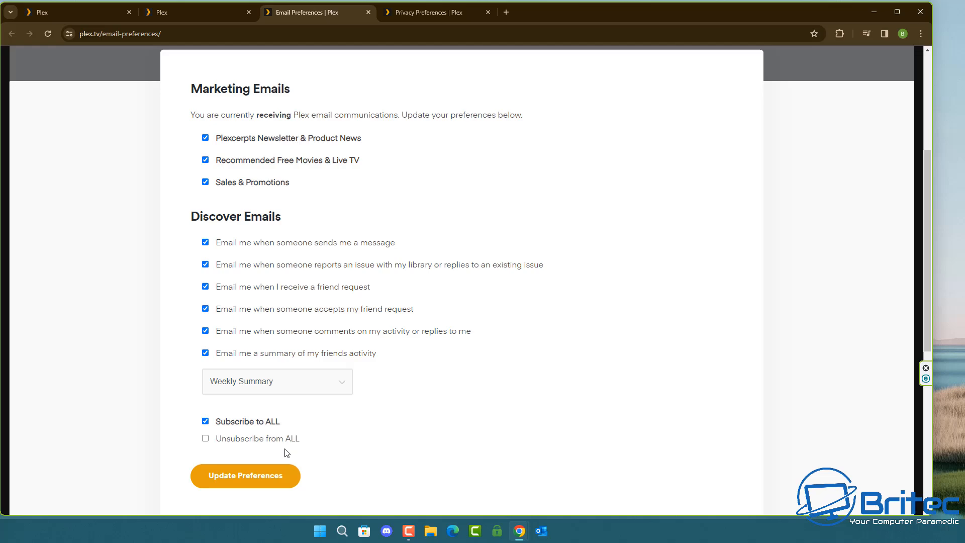
{"action": "mouse_move", "coordinate": [206, 438]}
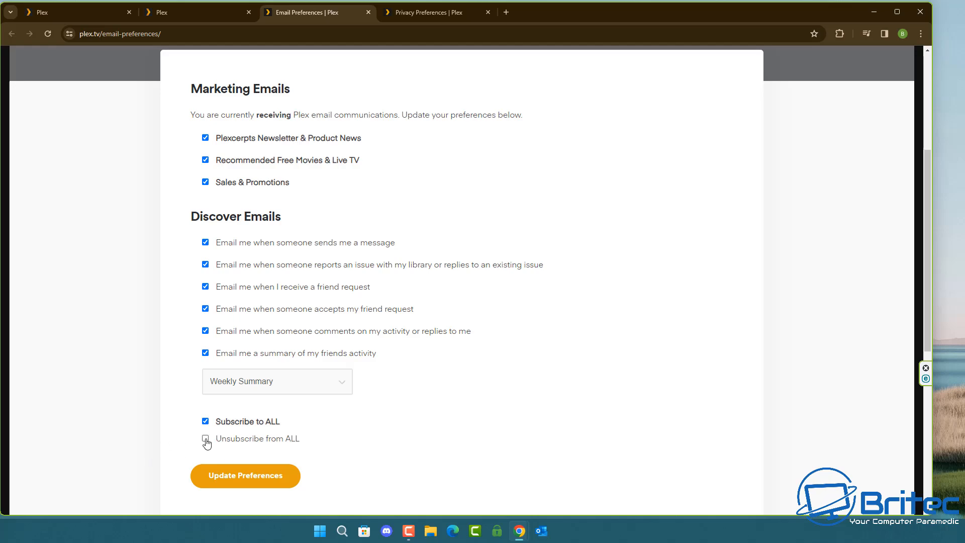
{"action": "left_click", "coordinate": [205, 438]}
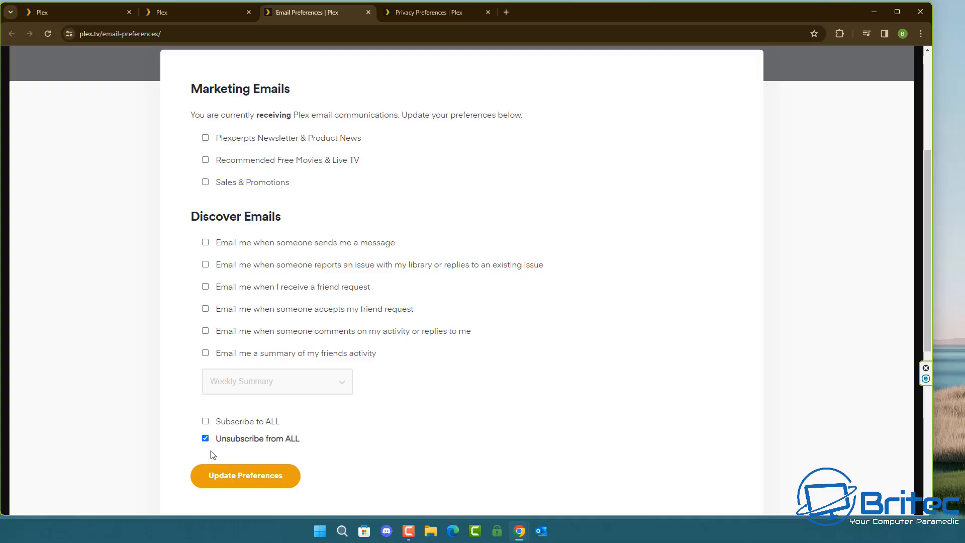
{"action": "mouse_move", "coordinate": [337, 299]}
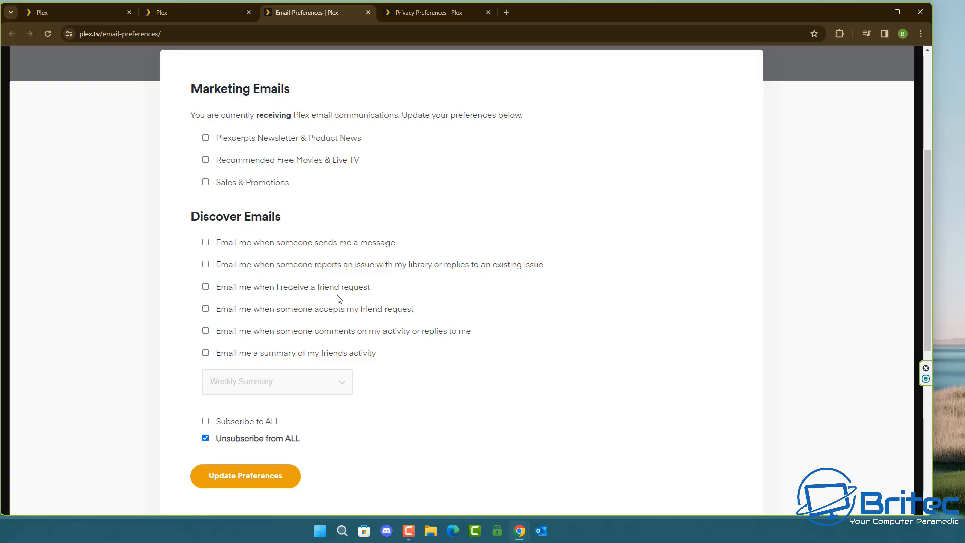
{"action": "mouse_move", "coordinate": [384, 223]}
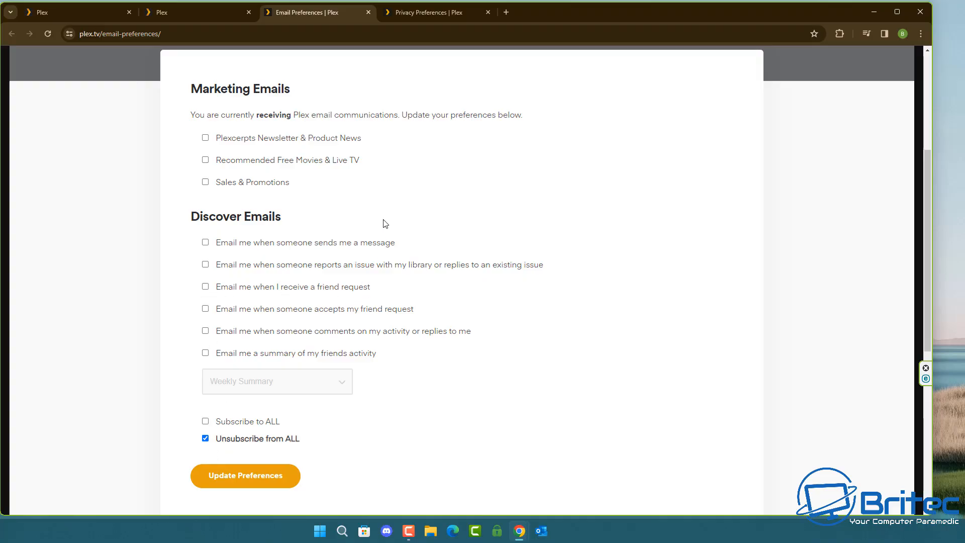
{"action": "mouse_move", "coordinate": [205, 368]}
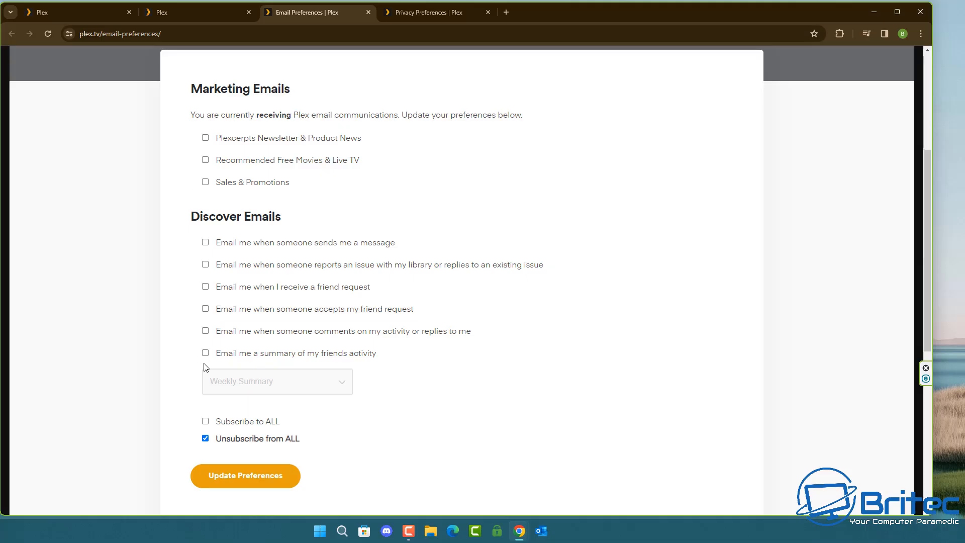
{"action": "mouse_move", "coordinate": [319, 363]}
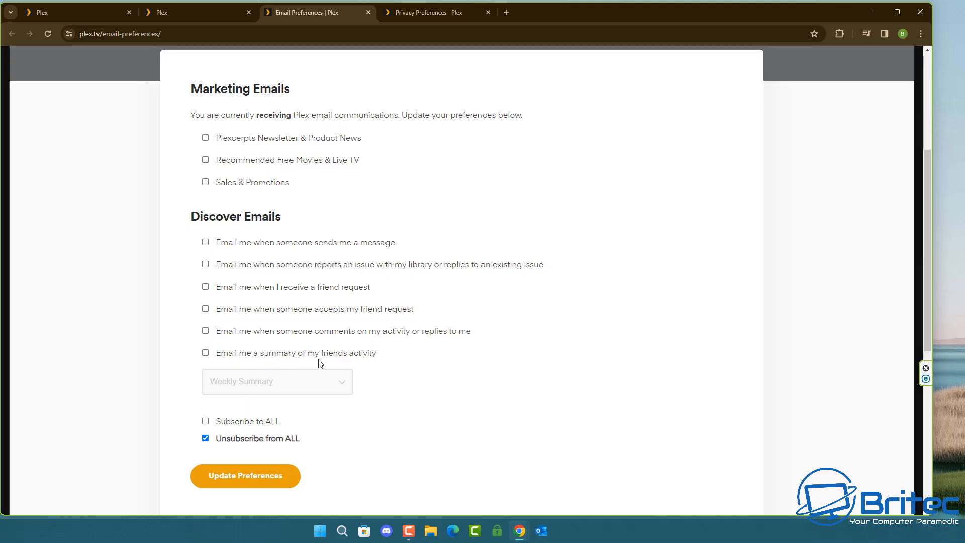
{"action": "mouse_move", "coordinate": [331, 404]}
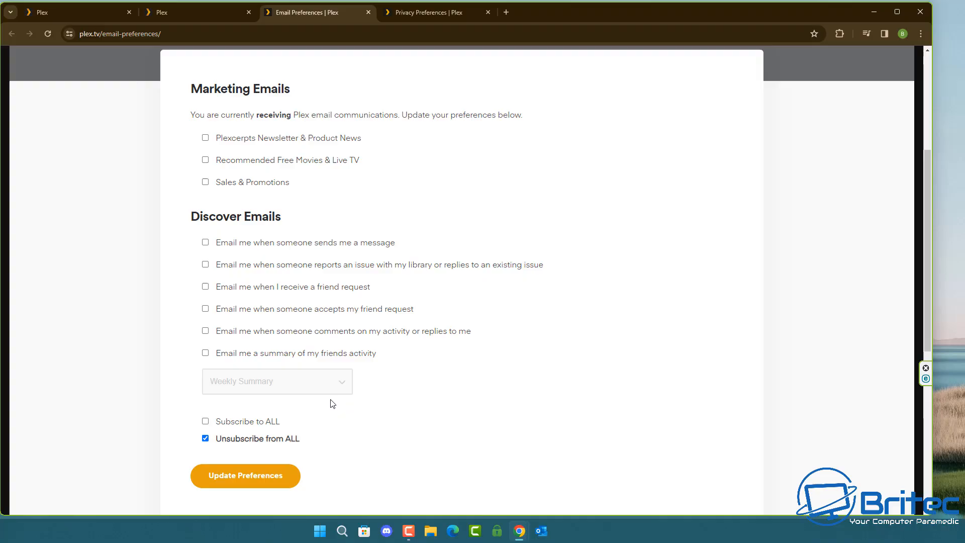
{"action": "left_click", "coordinate": [244, 475]}
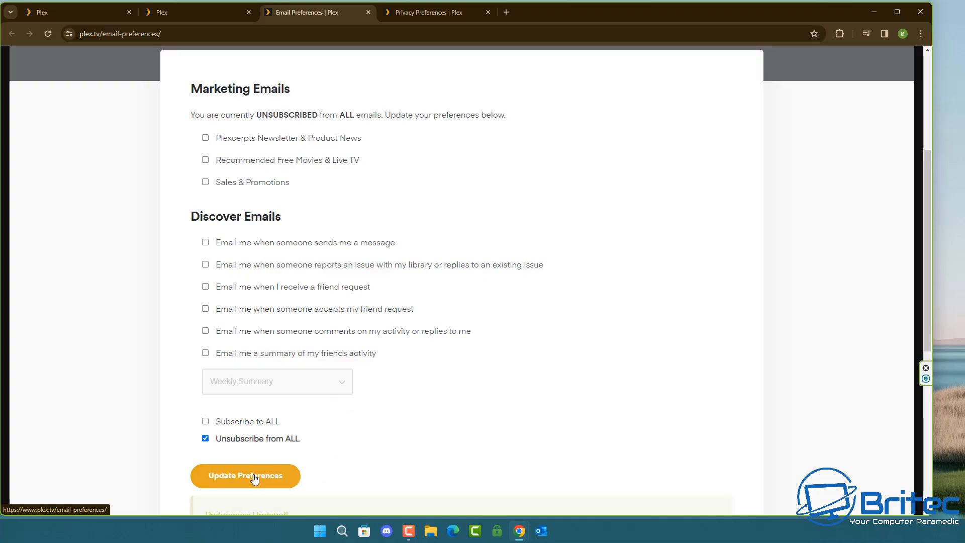
{"action": "scroll", "scroll_direction": "down", "scroll_amount": 3}
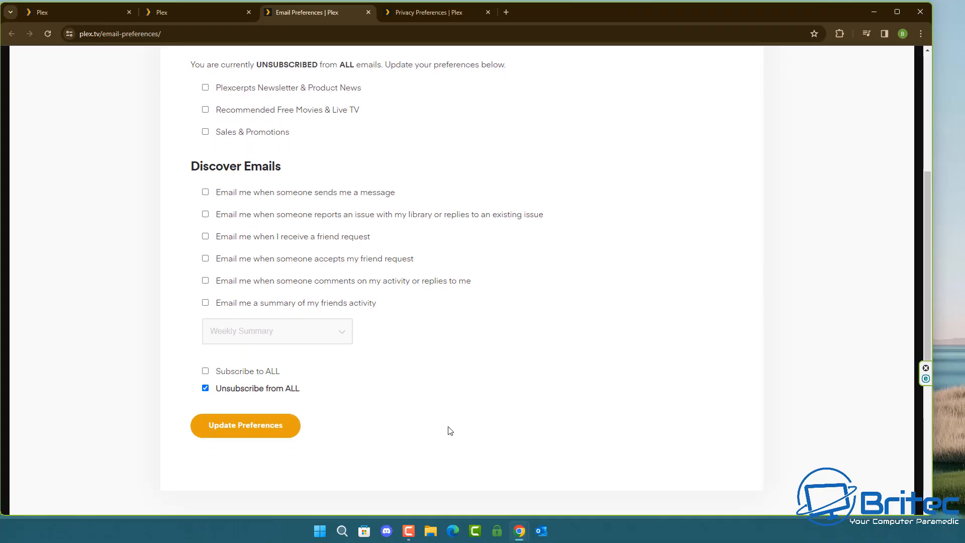
{"action": "scroll", "scroll_direction": "up", "scroll_amount": 3}
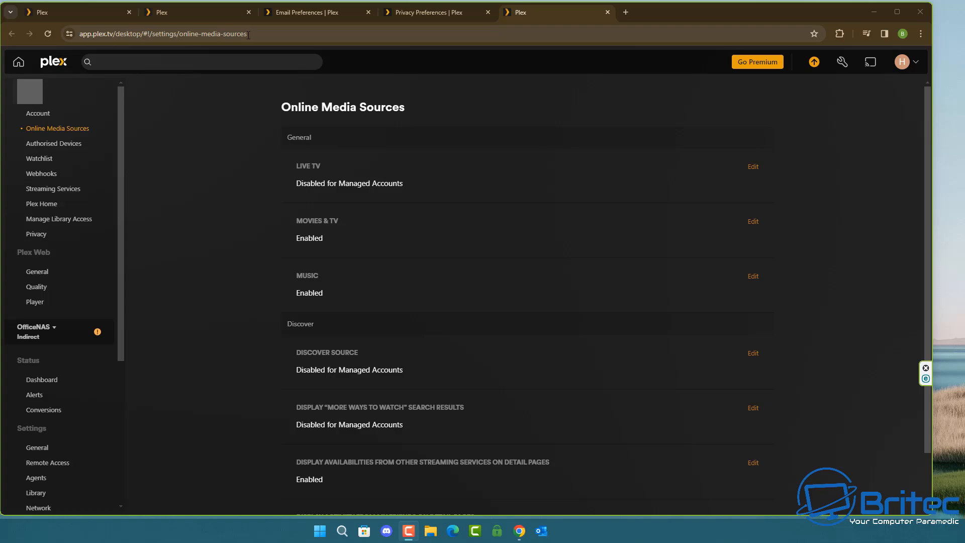
{"action": "mouse_move", "coordinate": [233, 51]}
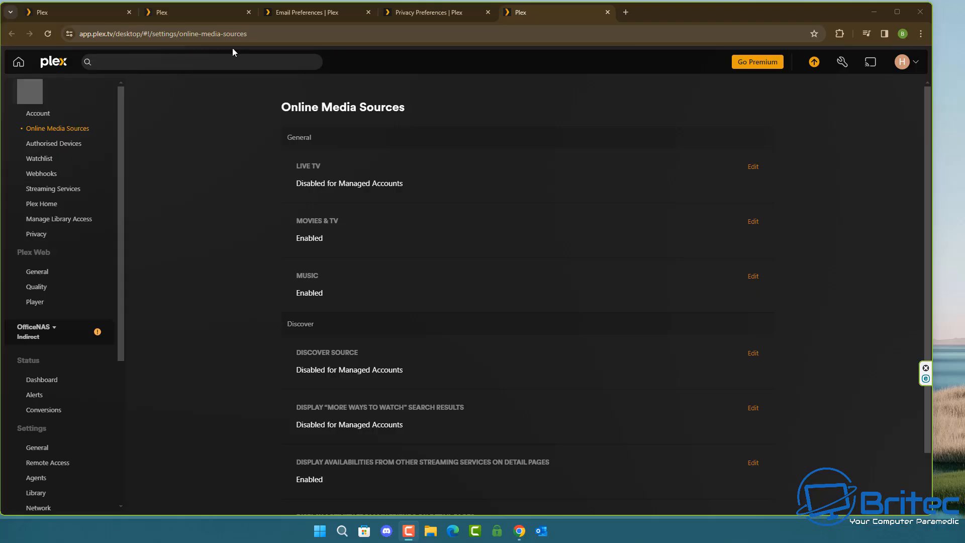
{"action": "mouse_move", "coordinate": [58, 128]}
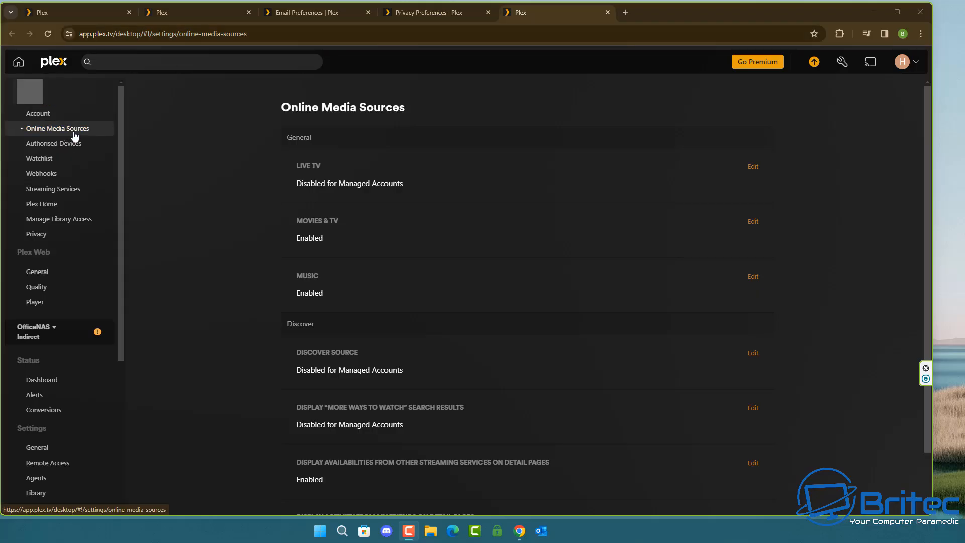
{"action": "mouse_move", "coordinate": [551, 327]}
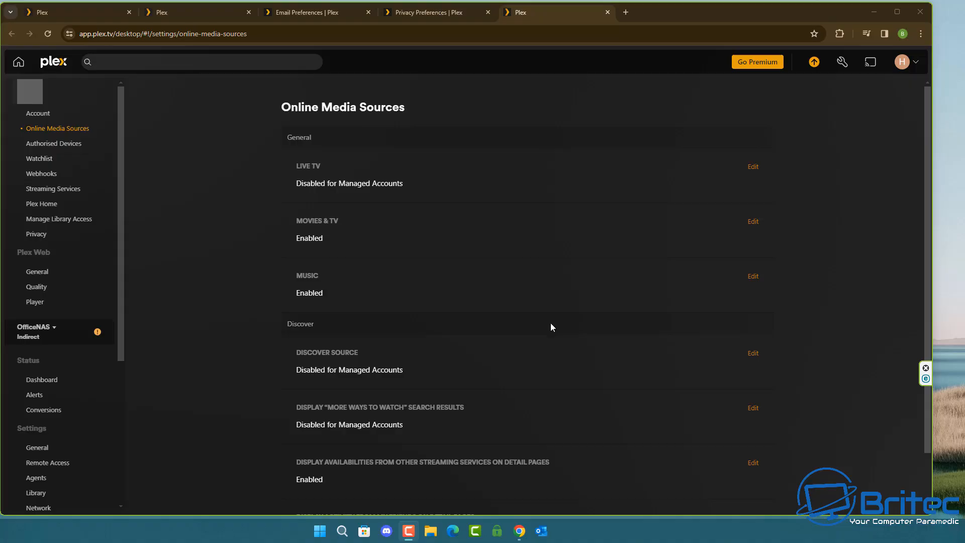
Set 'Display activity from my friends on detail pages' to Disabled and save
{"action": "scroll", "scroll_direction": "down", "scroll_amount": 3}
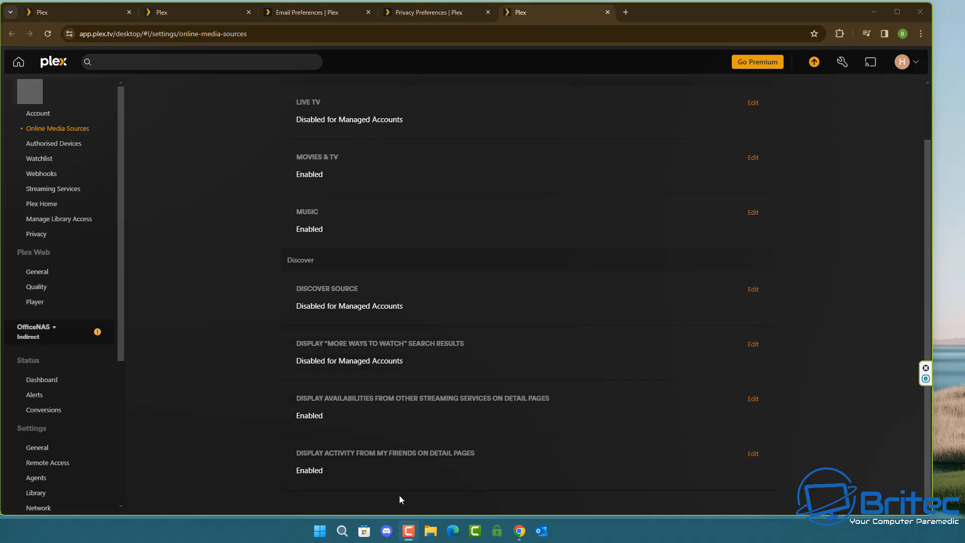
{"action": "mouse_move", "coordinate": [400, 475]}
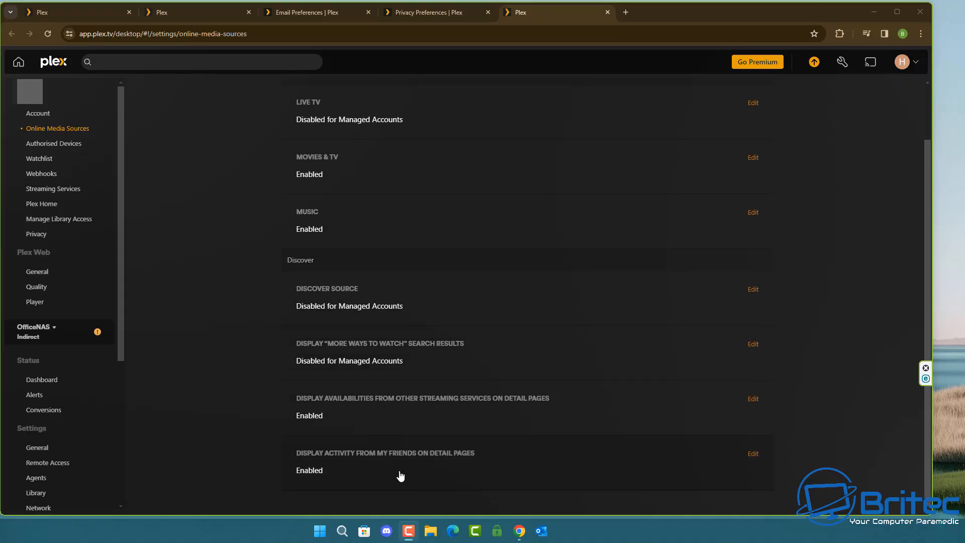
{"action": "mouse_move", "coordinate": [349, 464]}
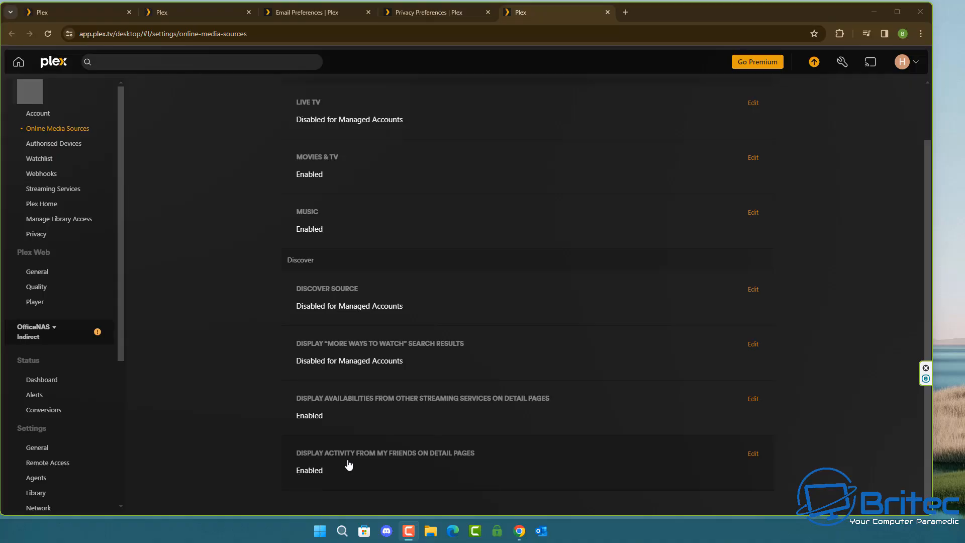
{"action": "mouse_move", "coordinate": [463, 461]}
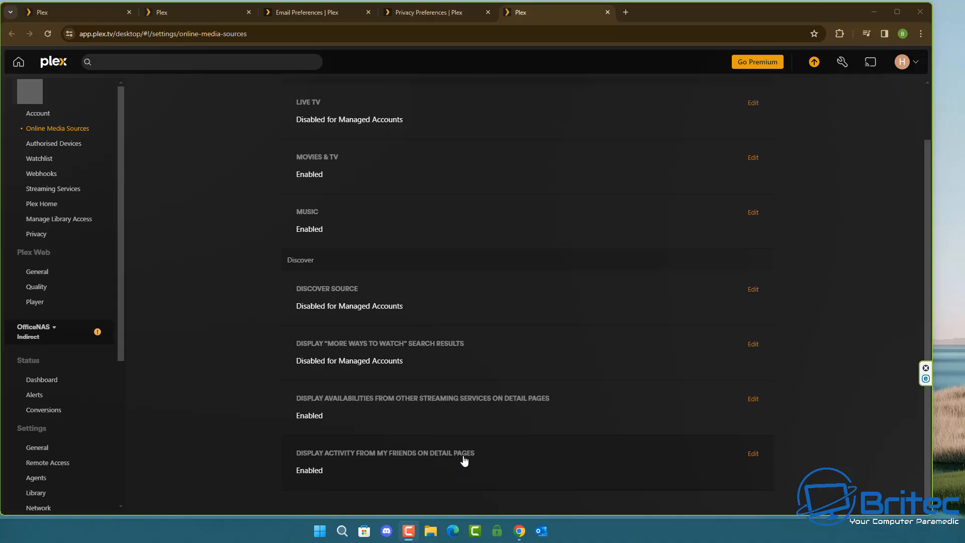
{"action": "left_click", "coordinate": [752, 453]}
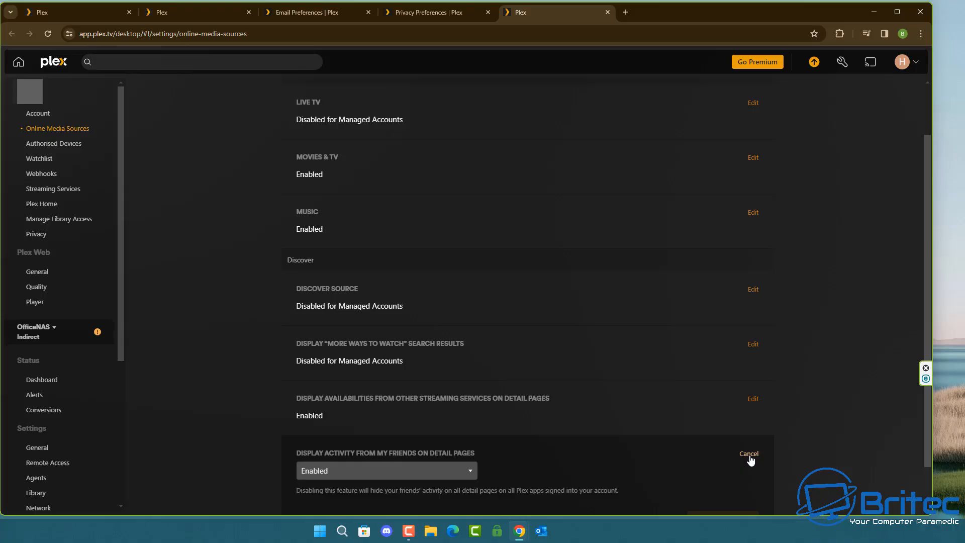
{"action": "left_click", "coordinate": [387, 471]}
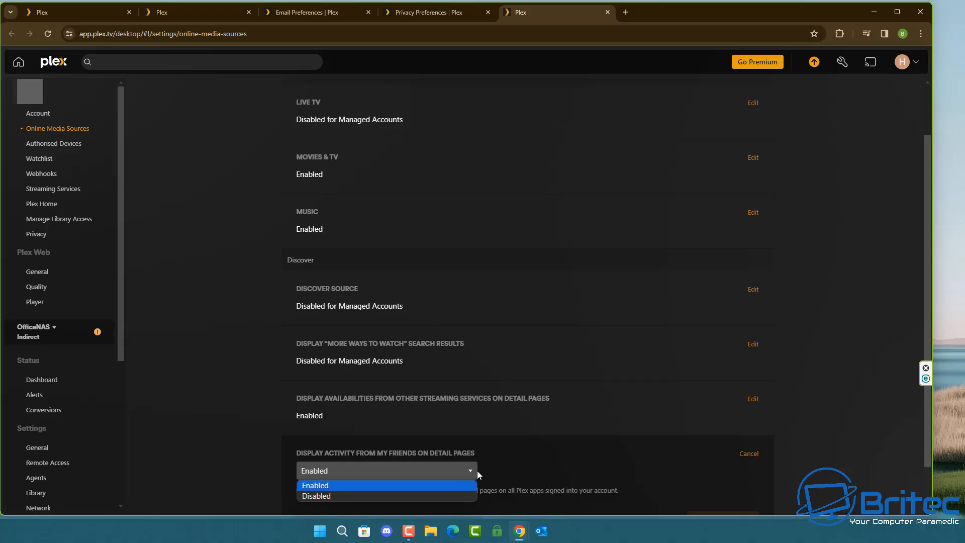
{"action": "left_click", "coordinate": [316, 496]}
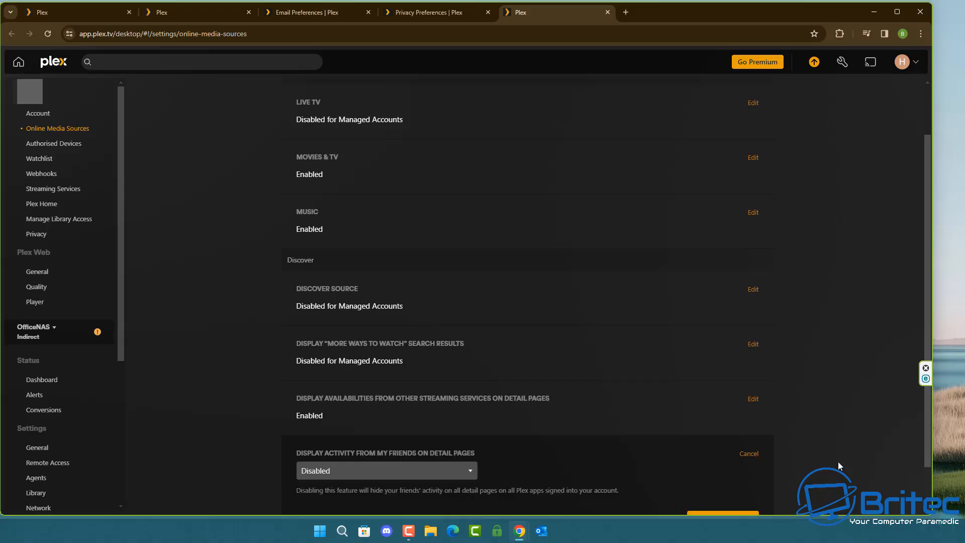
{"action": "left_click", "coordinate": [748, 454]}
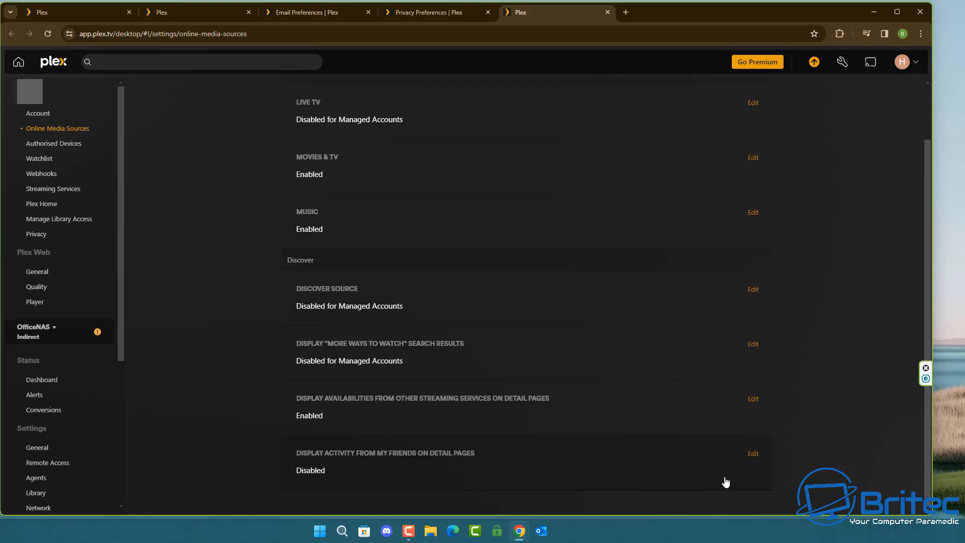
{"action": "mouse_move", "coordinate": [447, 466]}
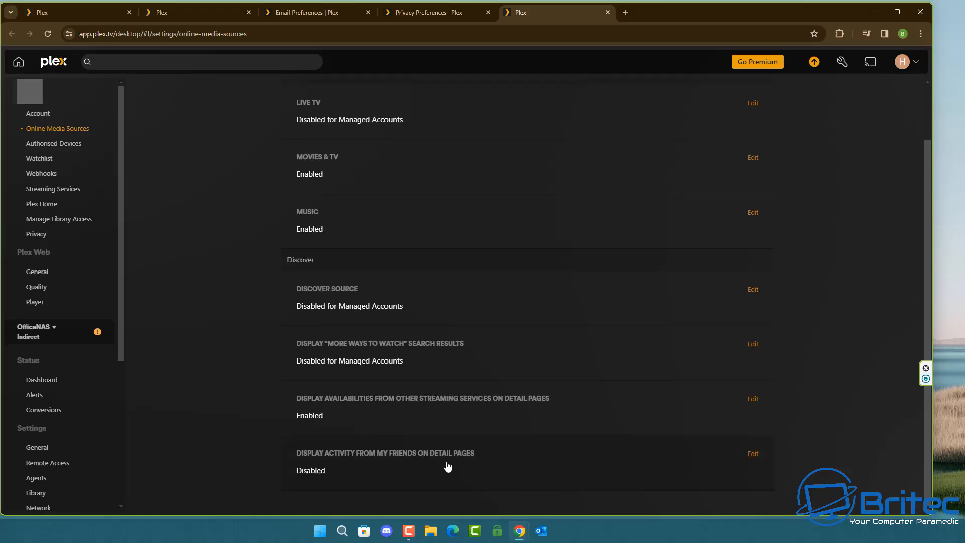
{"action": "mouse_move", "coordinate": [927, 11]}
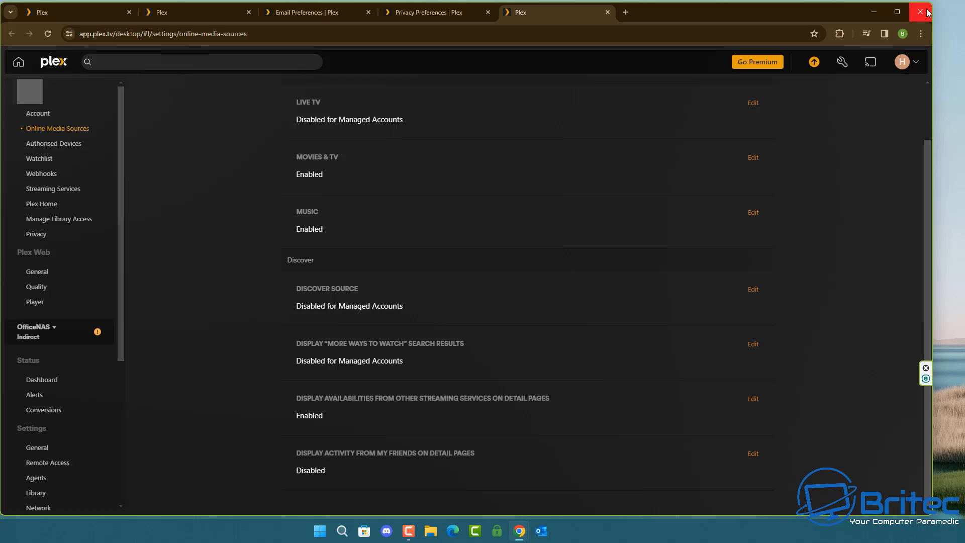
{"action": "mouse_move", "coordinate": [921, 12]}
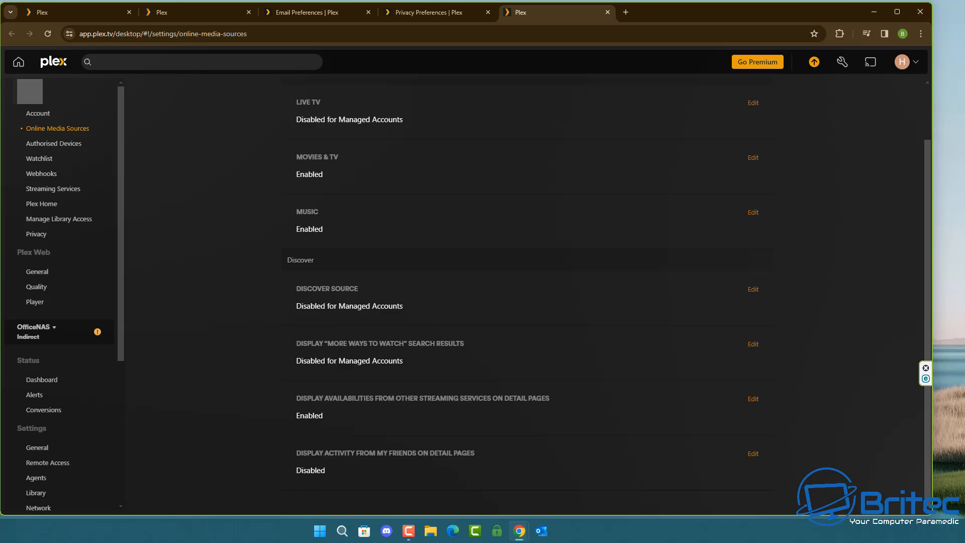
Review Account Visibility & Activity Sharing in Privacy settings, close it, and minimise the browser
{"action": "left_click", "coordinate": [35, 234]}
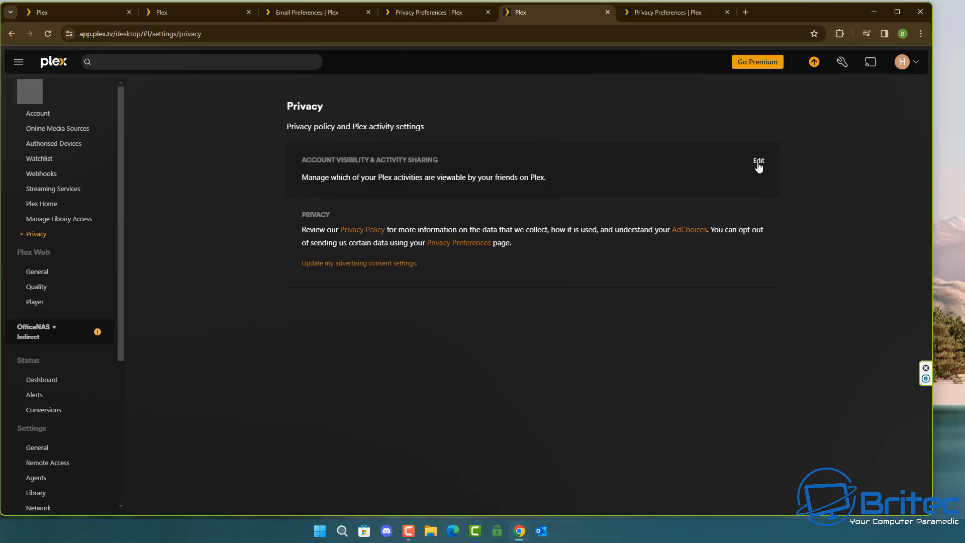
{"action": "left_click", "coordinate": [759, 161]}
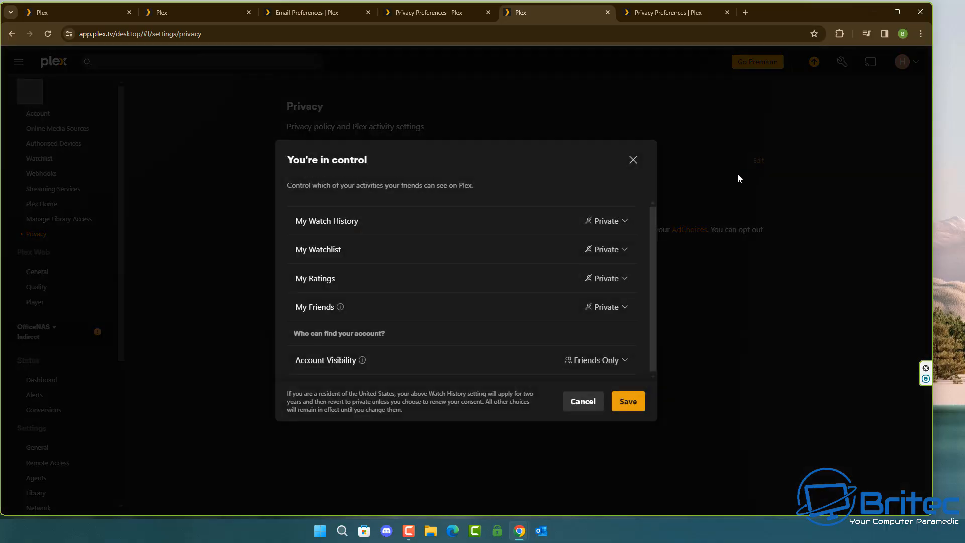
{"action": "mouse_move", "coordinate": [650, 230]}
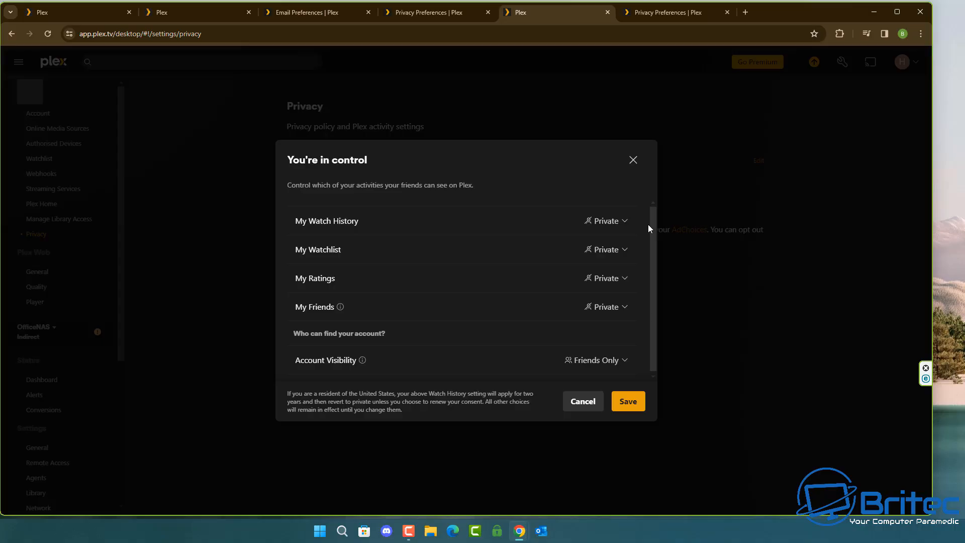
{"action": "mouse_move", "coordinate": [653, 181]}
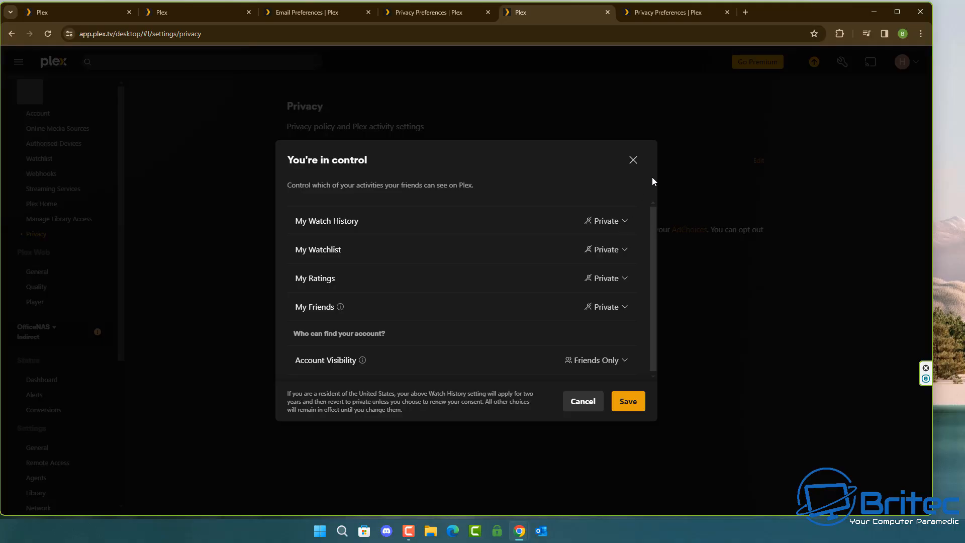
{"action": "left_click", "coordinate": [632, 160]}
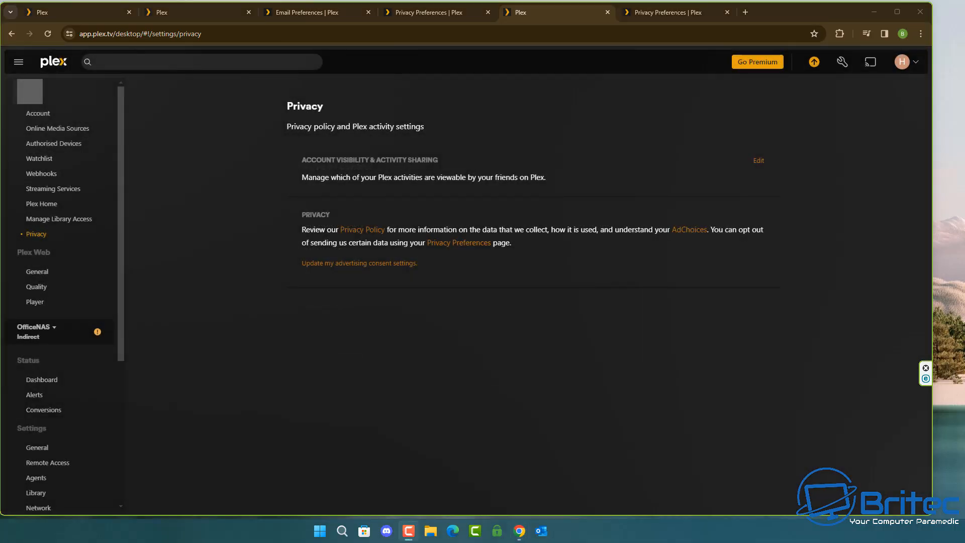
{"action": "mouse_move", "coordinate": [874, 12]}
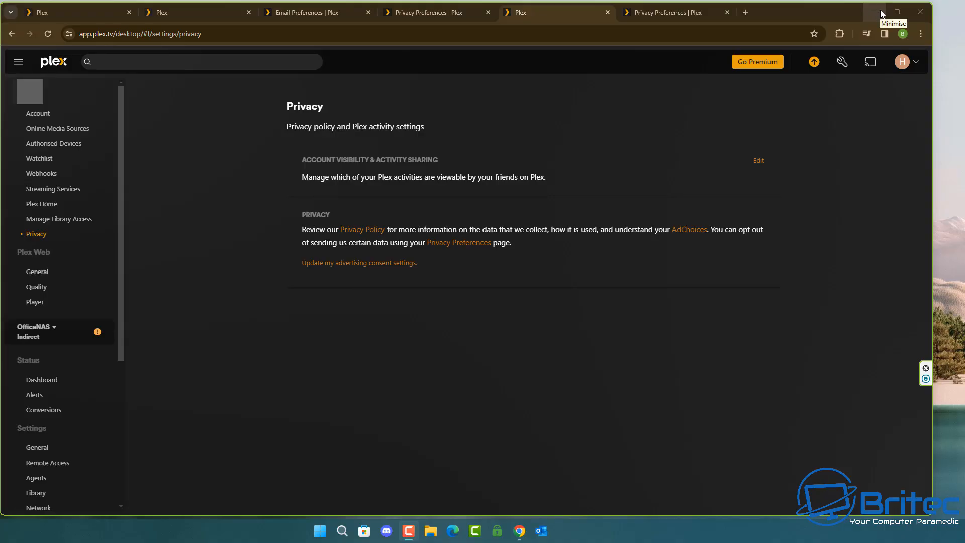
{"action": "left_click", "coordinate": [874, 12]}
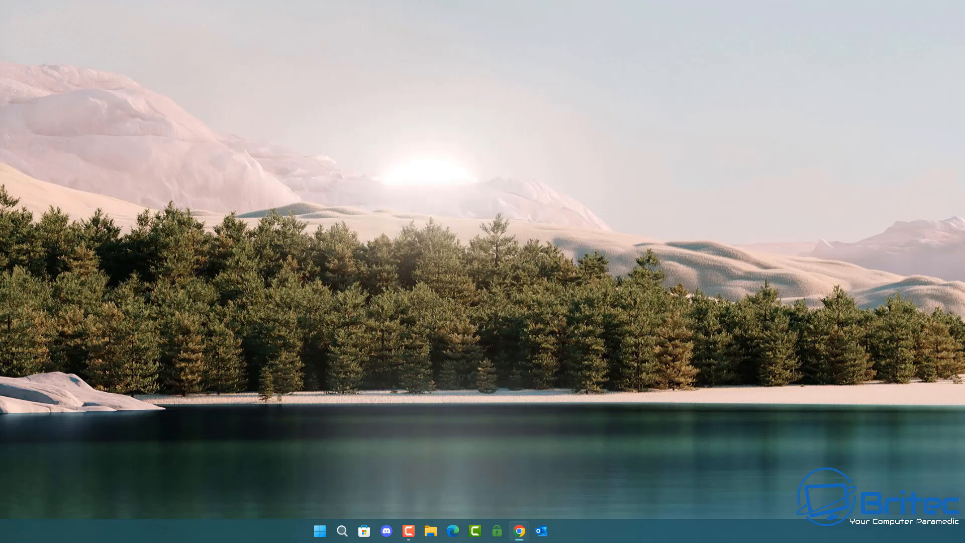